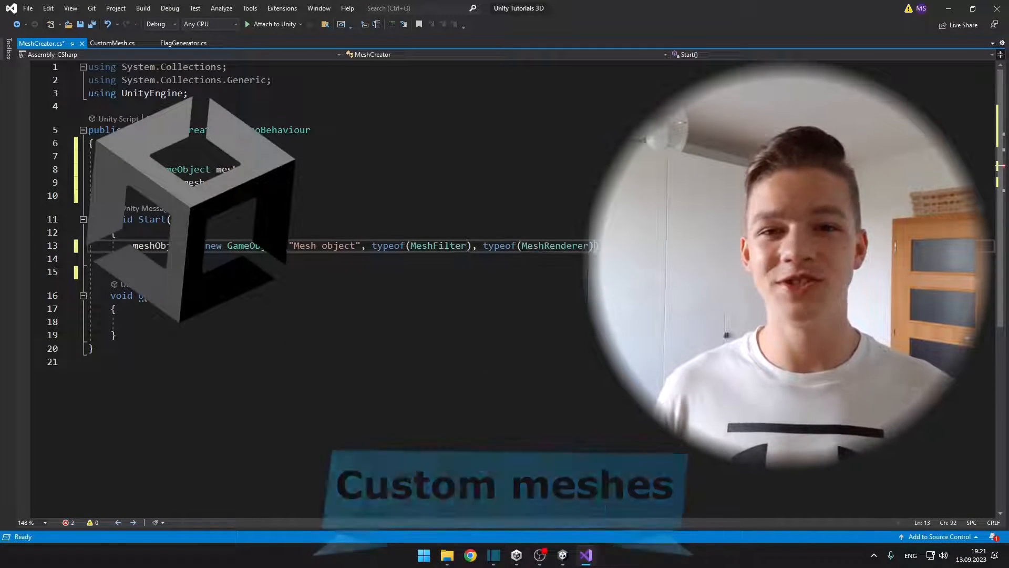
Bring up the Hierarchy's 3D Object list showing Cube, Sphere and Plane
text(privat)
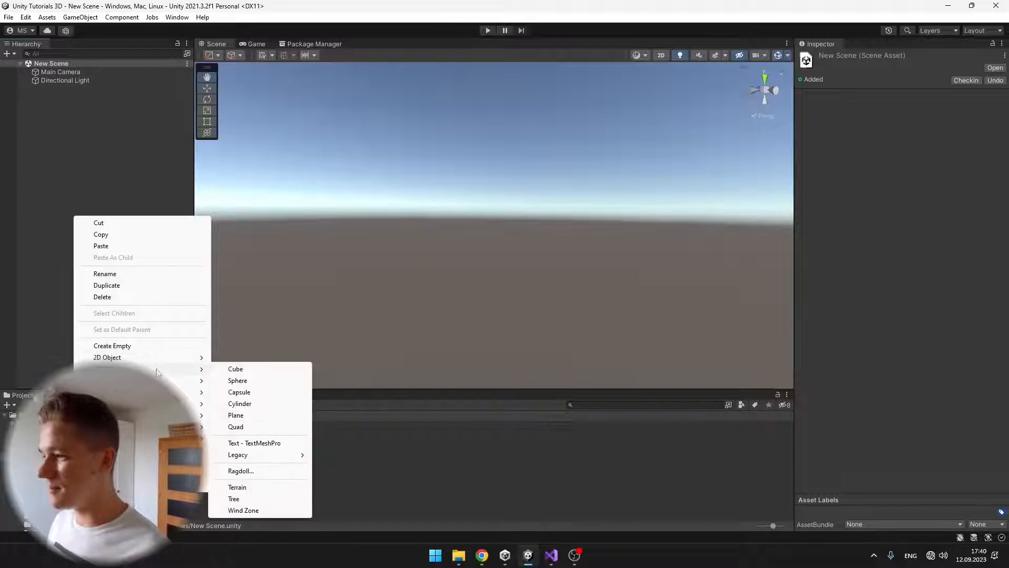
Add a Cube to the scene and inspect its Mesh Renderer component options
click(235, 368)
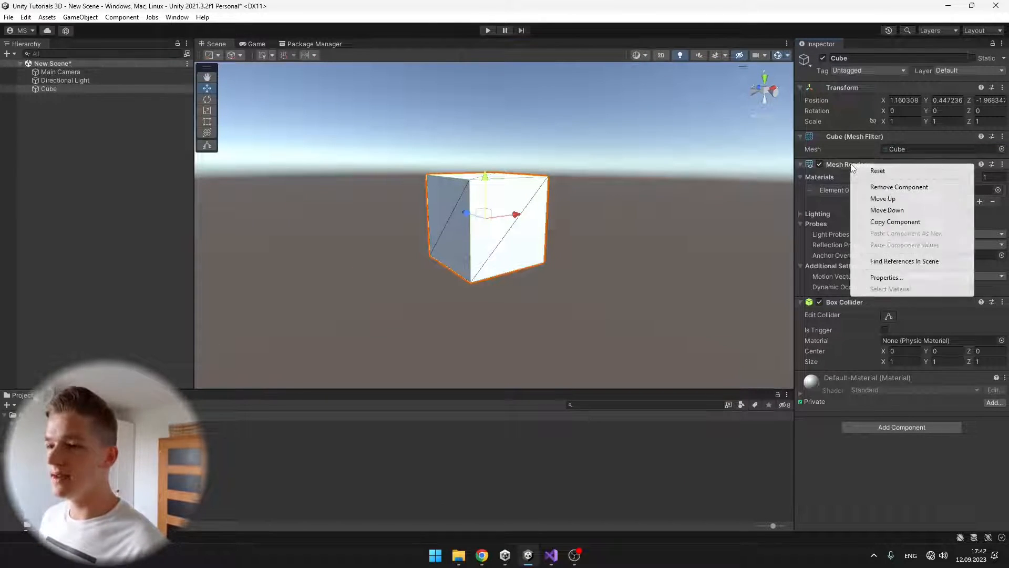
click(899, 186)
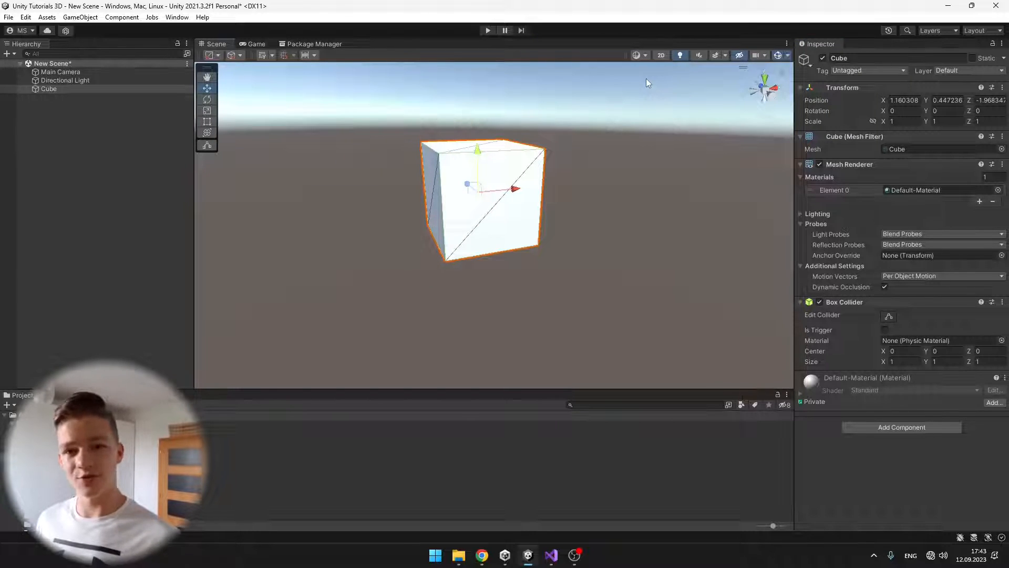
click(640, 55)
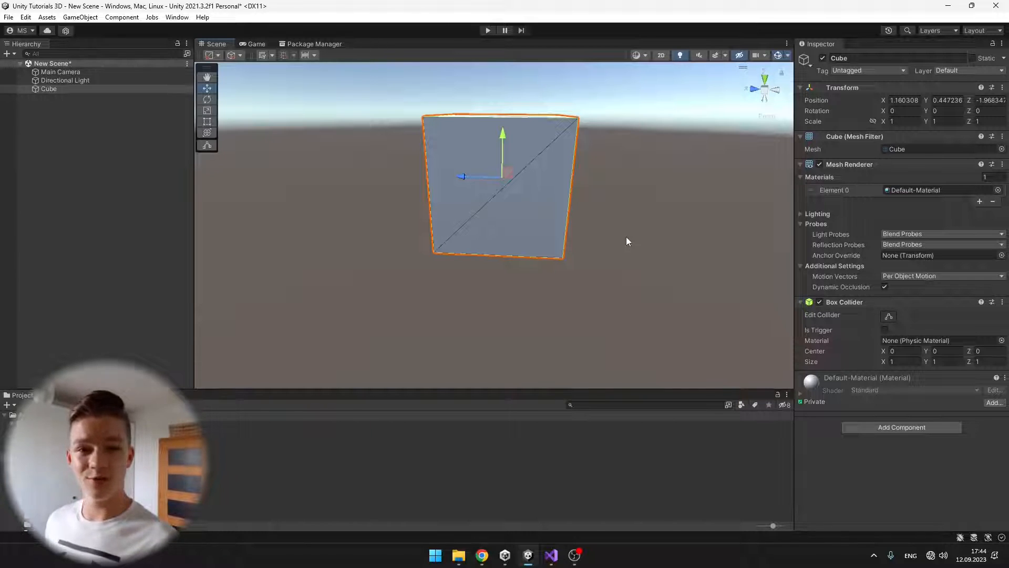
mouse_move(545, 127)
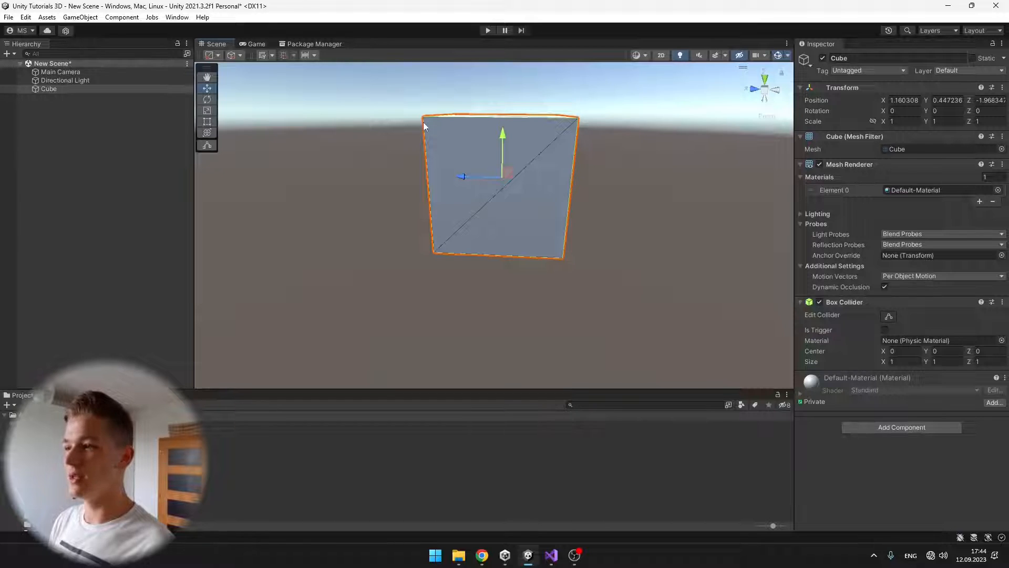
mouse_move(440, 255)
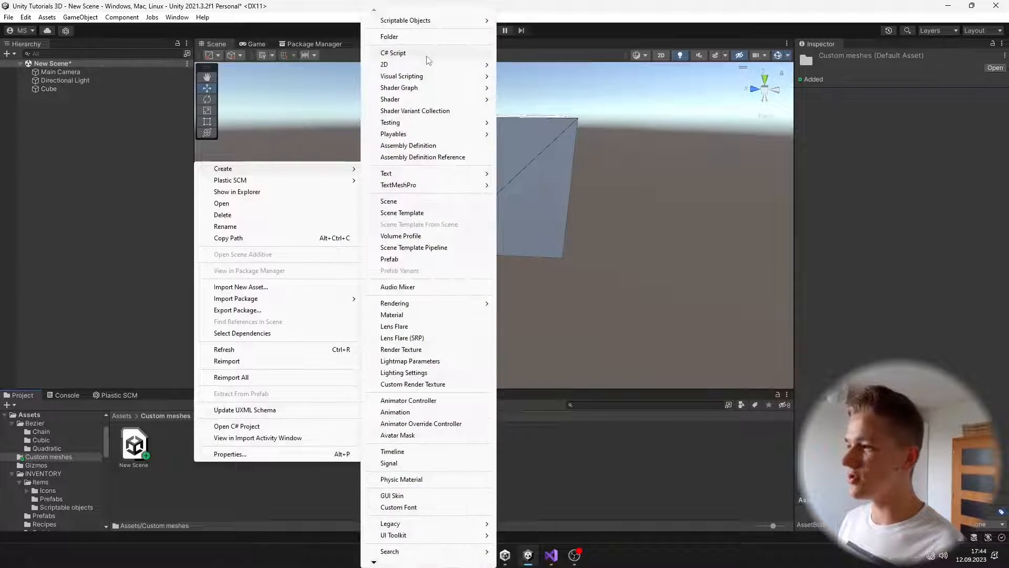
Create a new CustomMesh C# script inside the Custom meshes folder
click(392, 52)
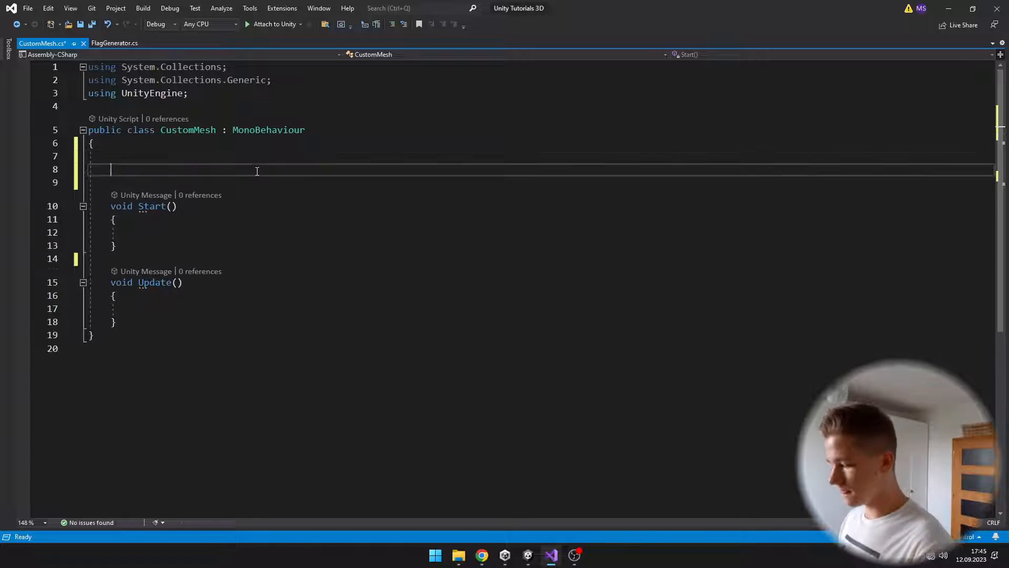
Add a meshObject field and spawn 'Mesh object' with MeshRenderer and MeshFilter in Start
text(private GameObject meshObject;)
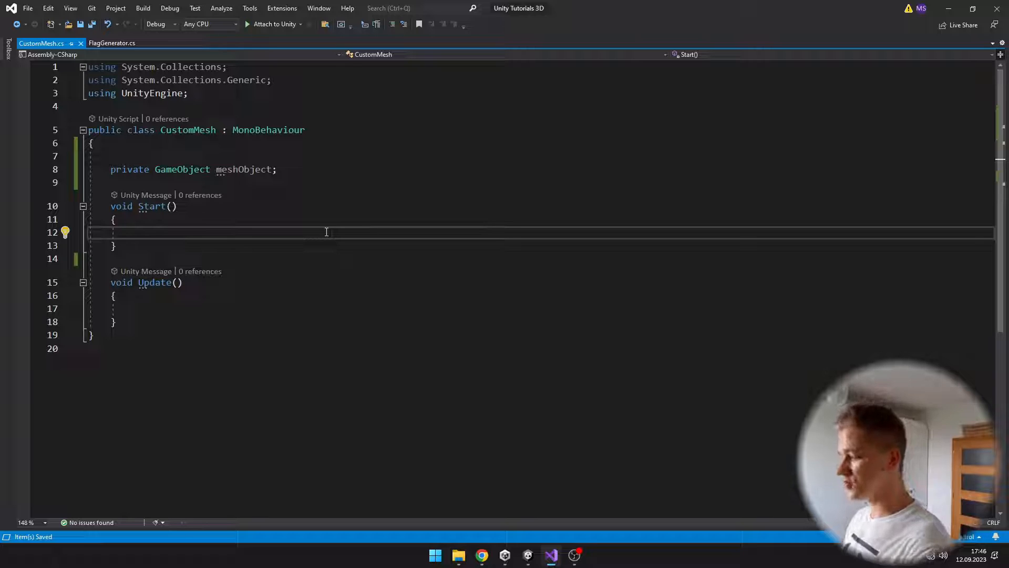
text(meshObject)
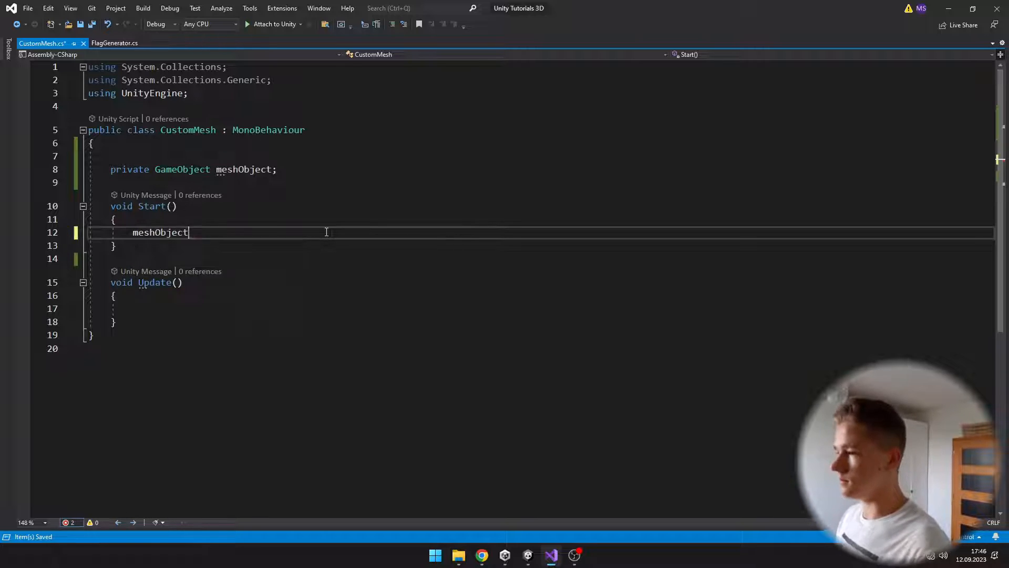
text(= new GameObject("Mesh object");)
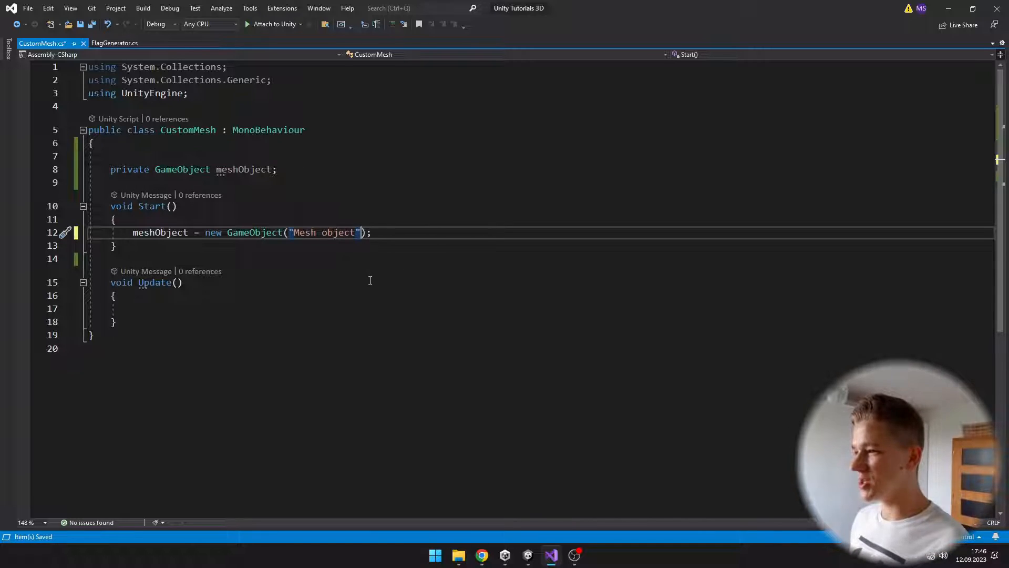
text(, typeof())
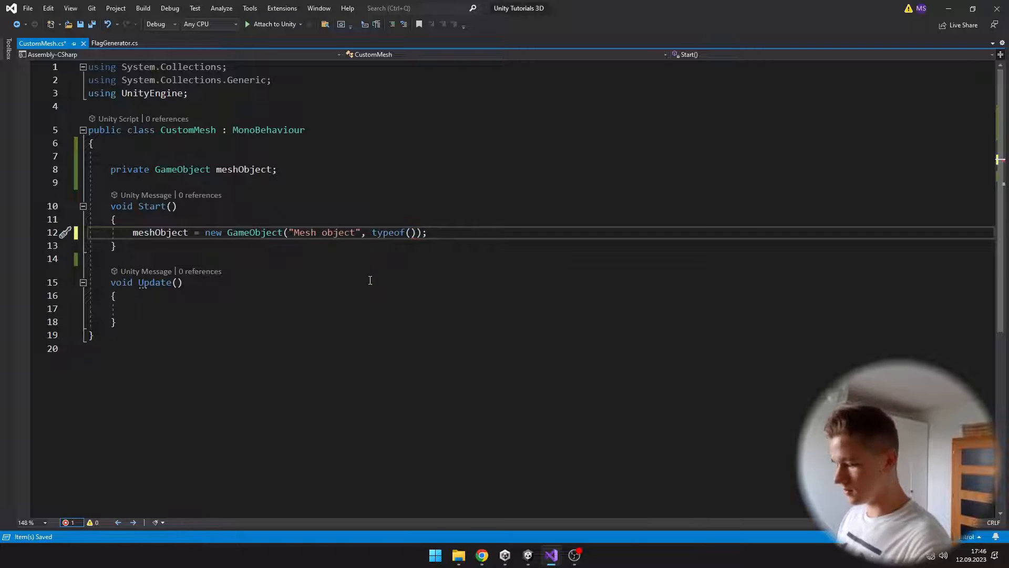
text(MeshRenderer), typeof(MeshFilter)
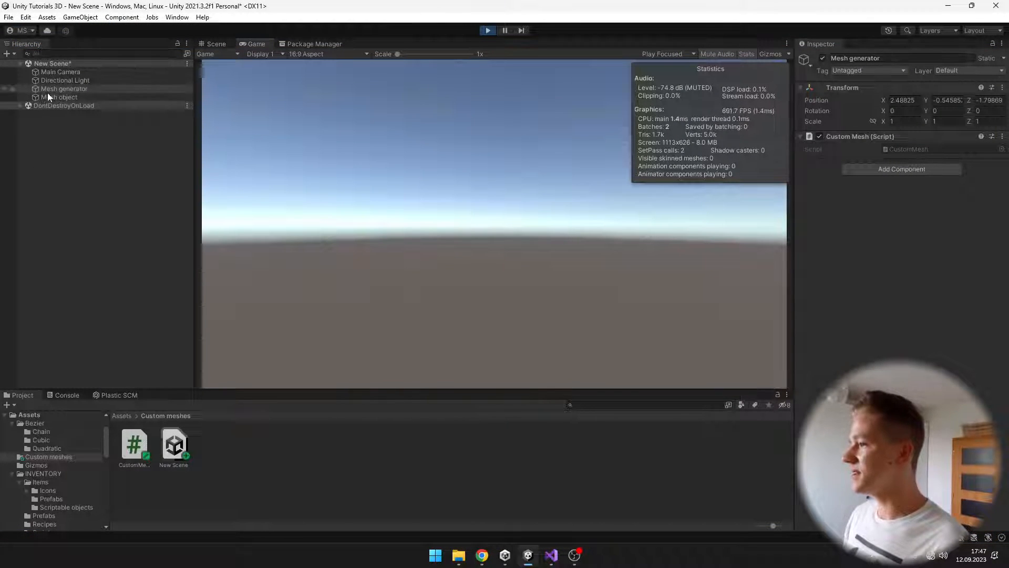
Play the scene and select the spawned Mesh object in the Hierarchy
click(59, 97)
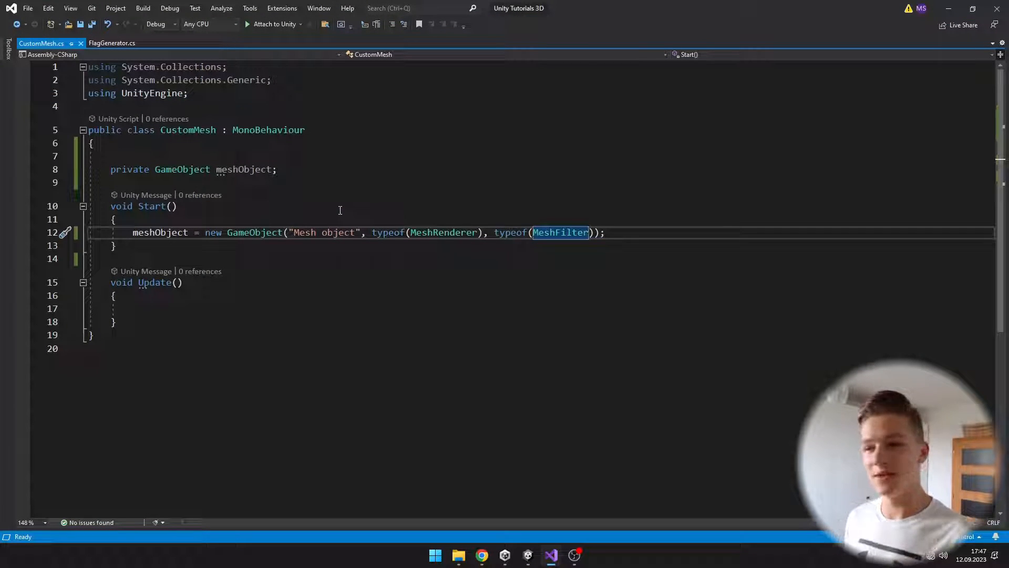
Add a private Mesh field named 'Custom mesh' and assign it to the MeshFilter
text(private Mesh mesh;)
text(mesh.name = "Custom mesh";)
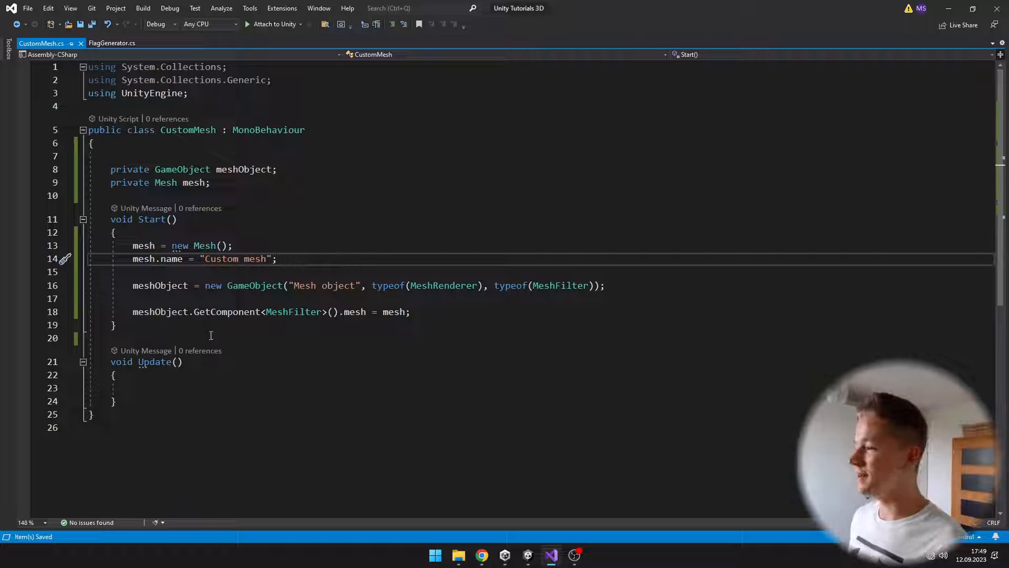
double_click(290, 312)
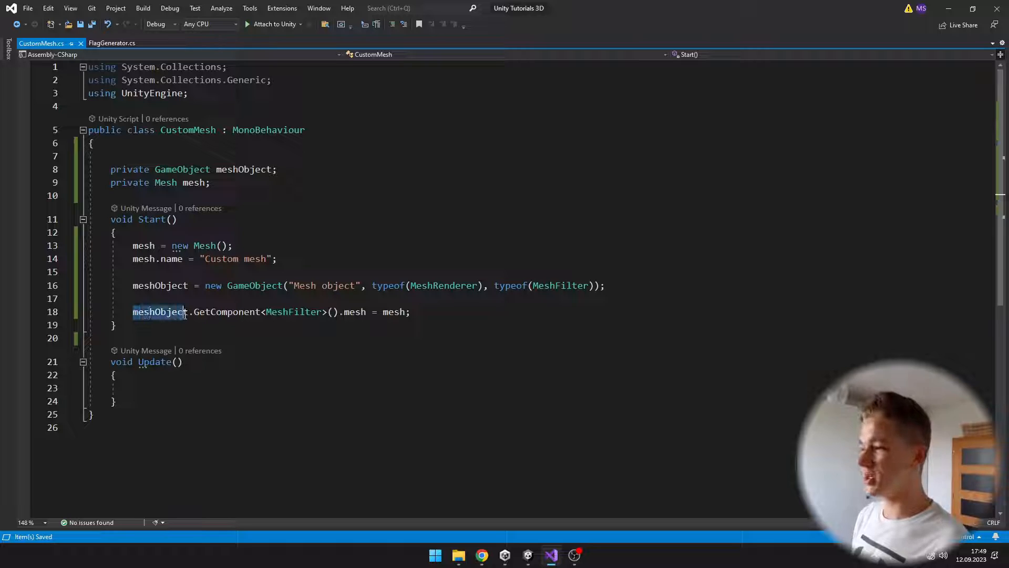
click(160, 285)
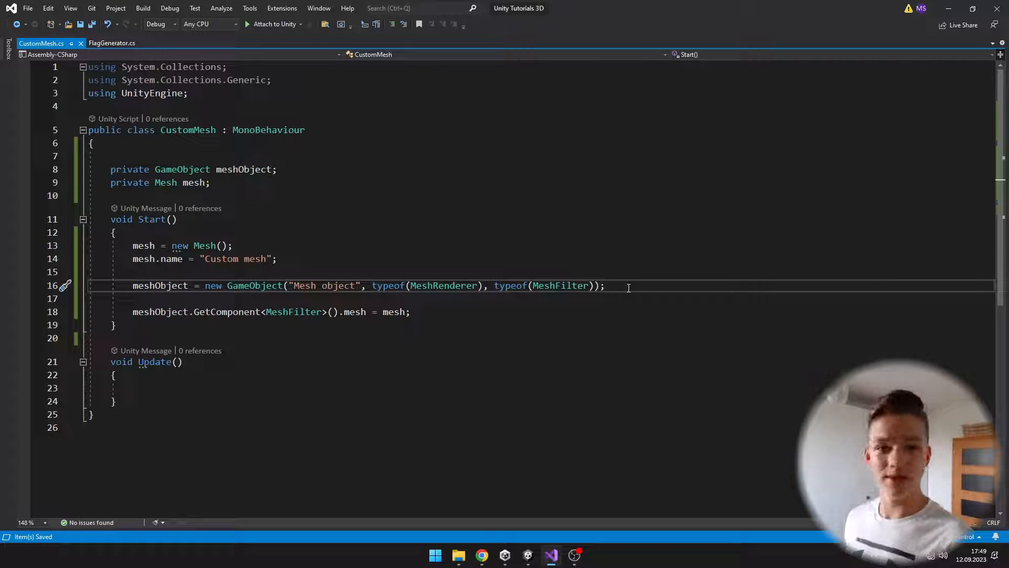
drag(344, 312, 410, 312)
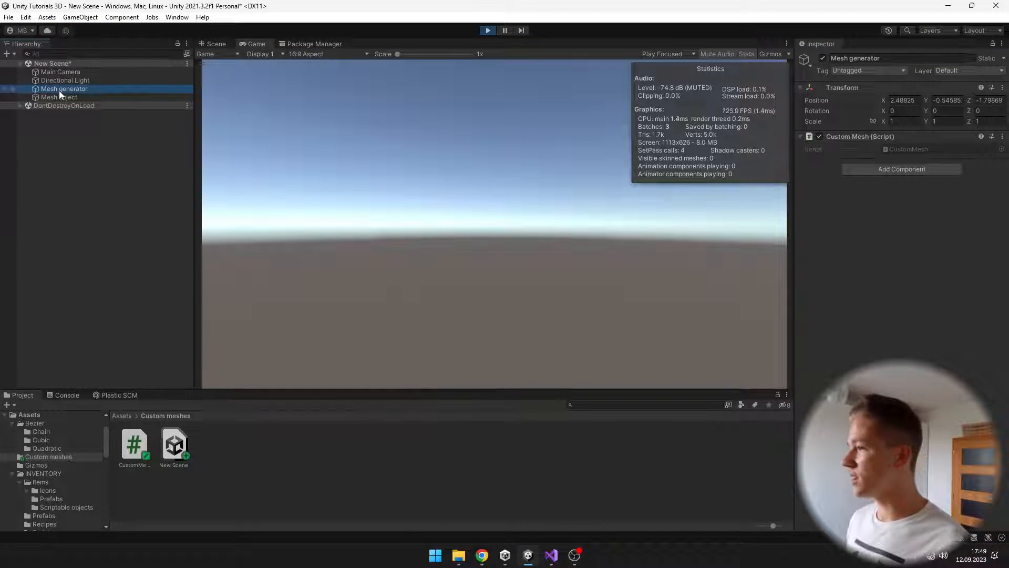
Select the running Mesh object and confirm its MeshFilter holds Custom mesh
click(60, 98)
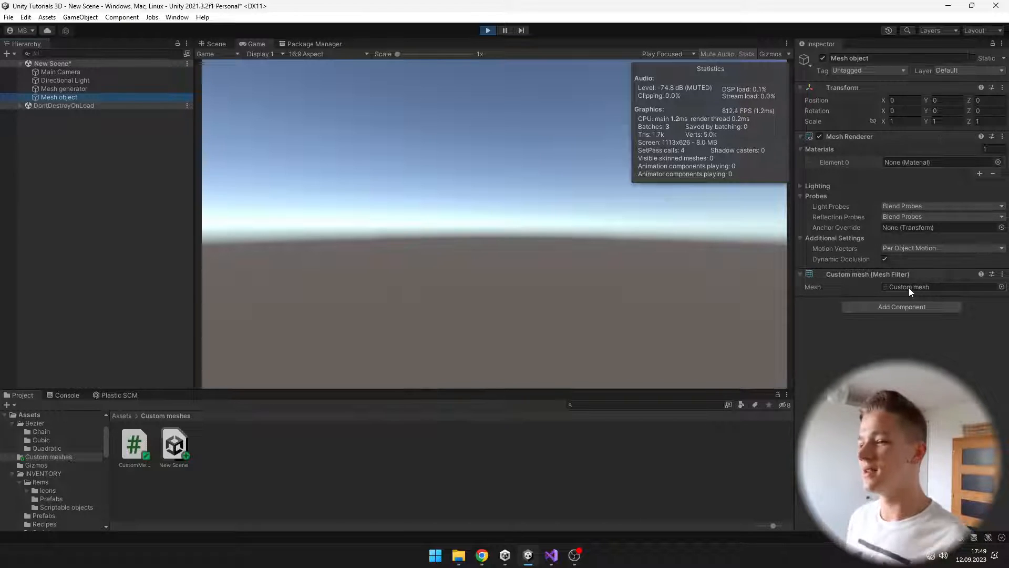
click(908, 286)
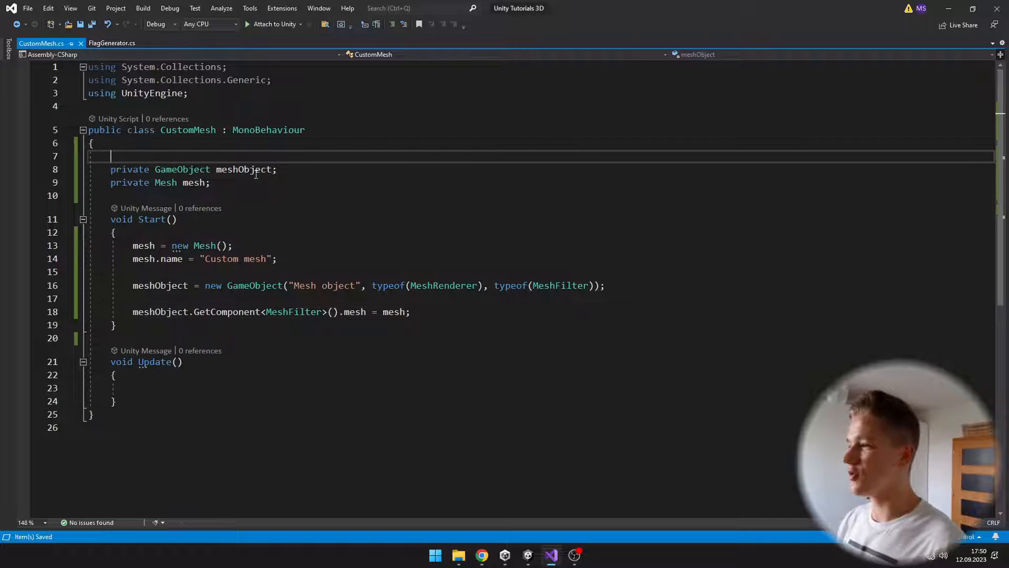
Declare Vector3 vertices and Vector2 uv arrays of size 4, plus an int triangles array
text(private)
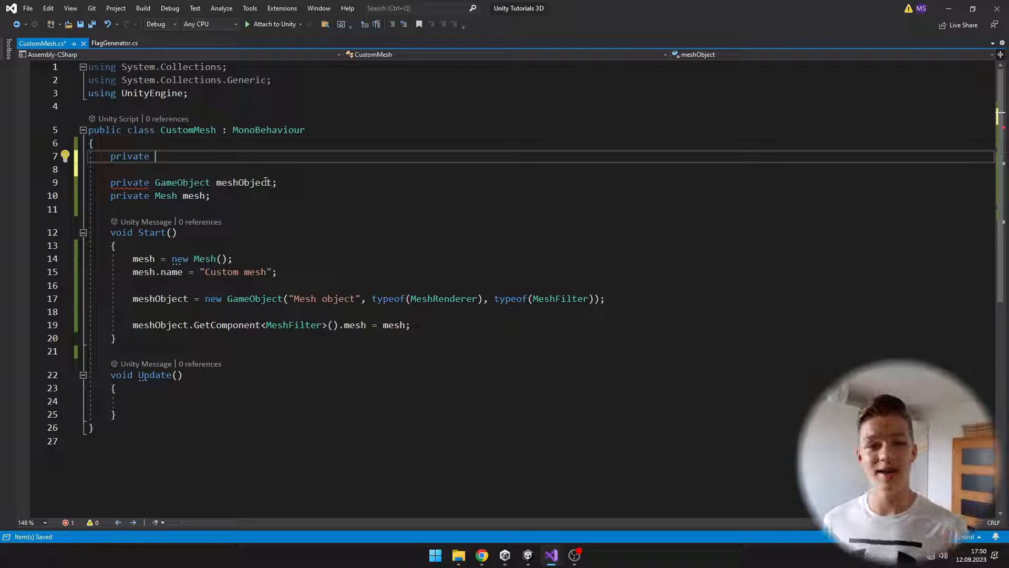
text(Vector3[])
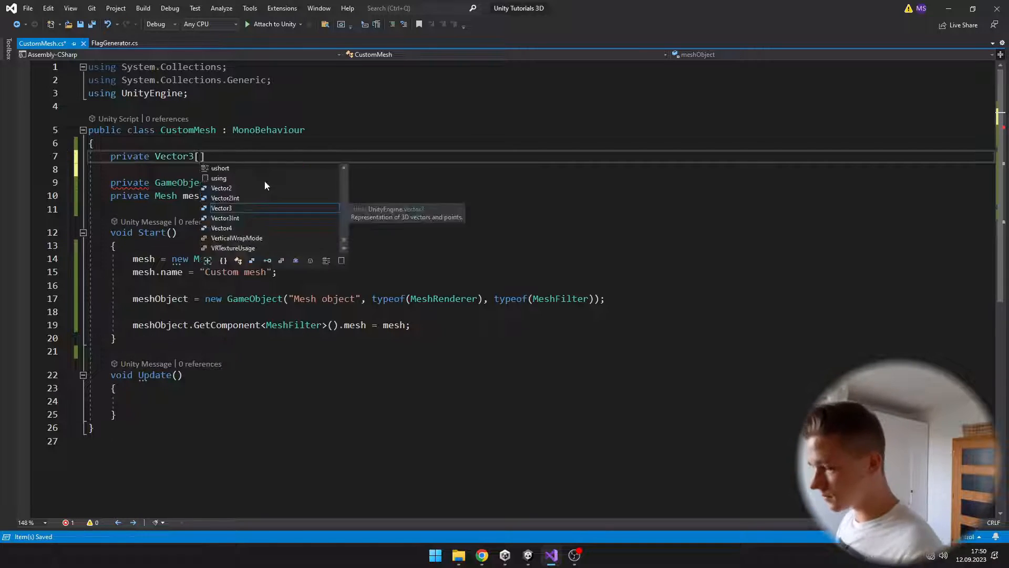
text(vertices = new Vector3[];)
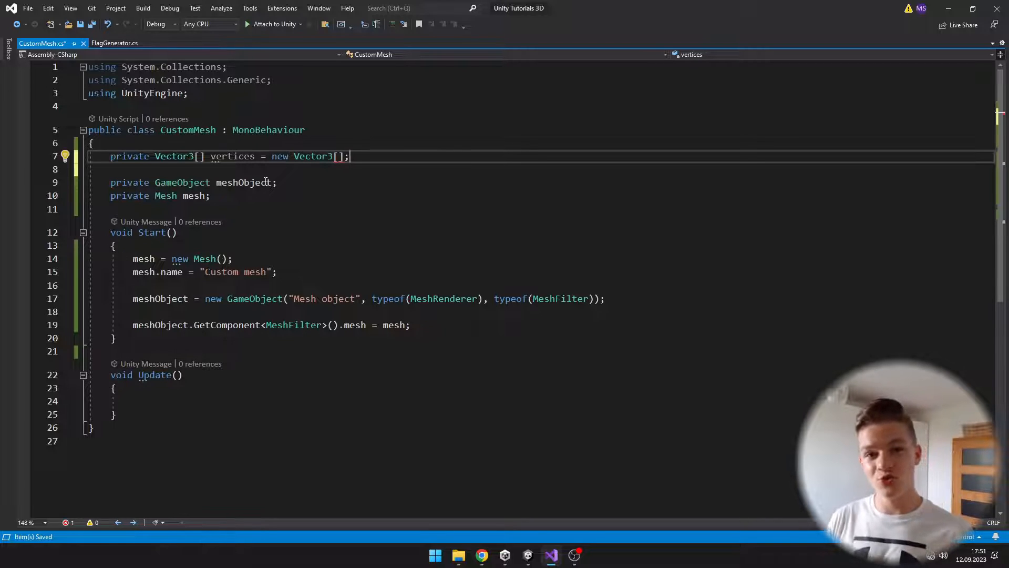
text(private Vector2[] uv = new ve)
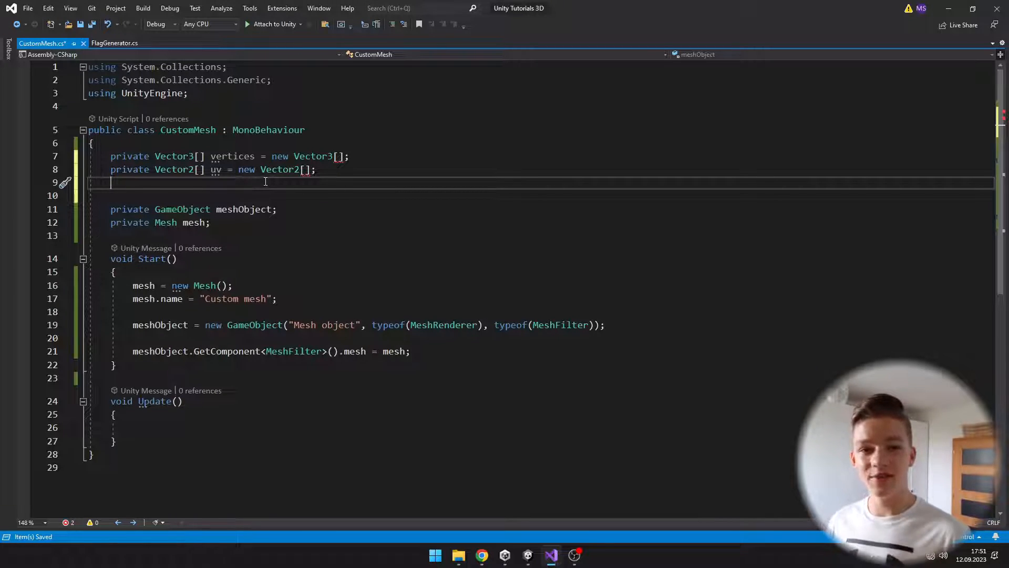
text(private int)
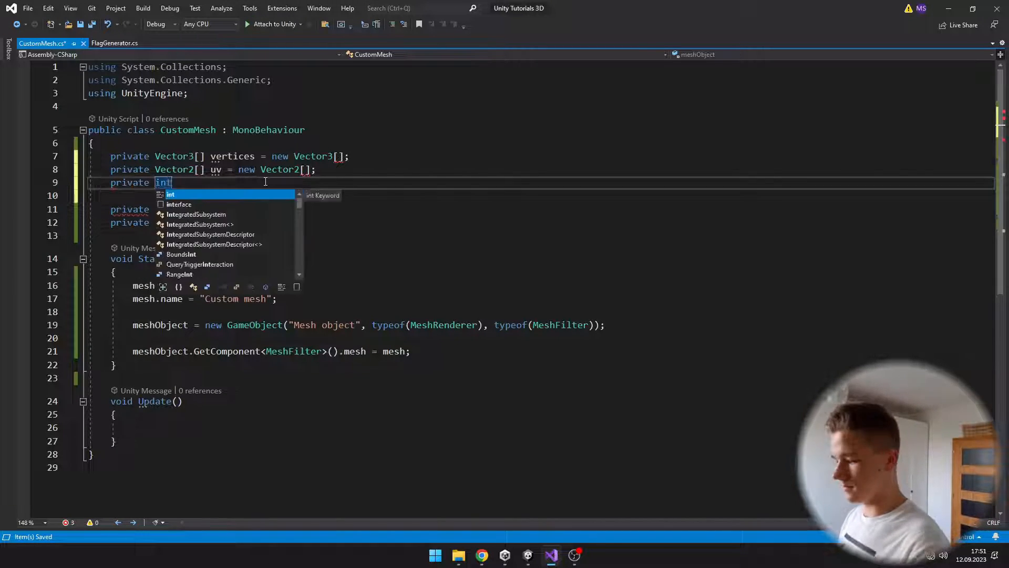
text([] triangles = new int[];)
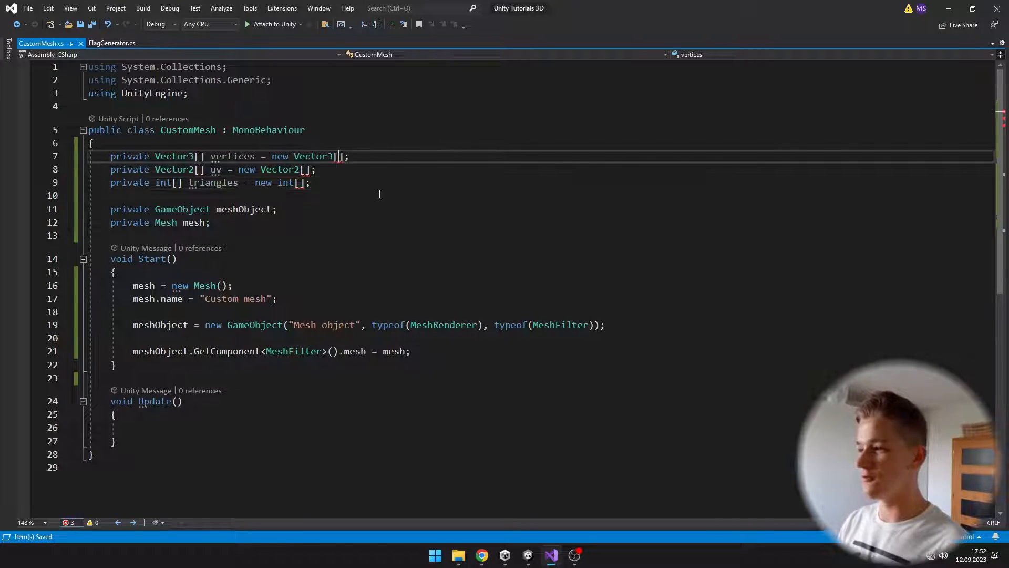
text(4)
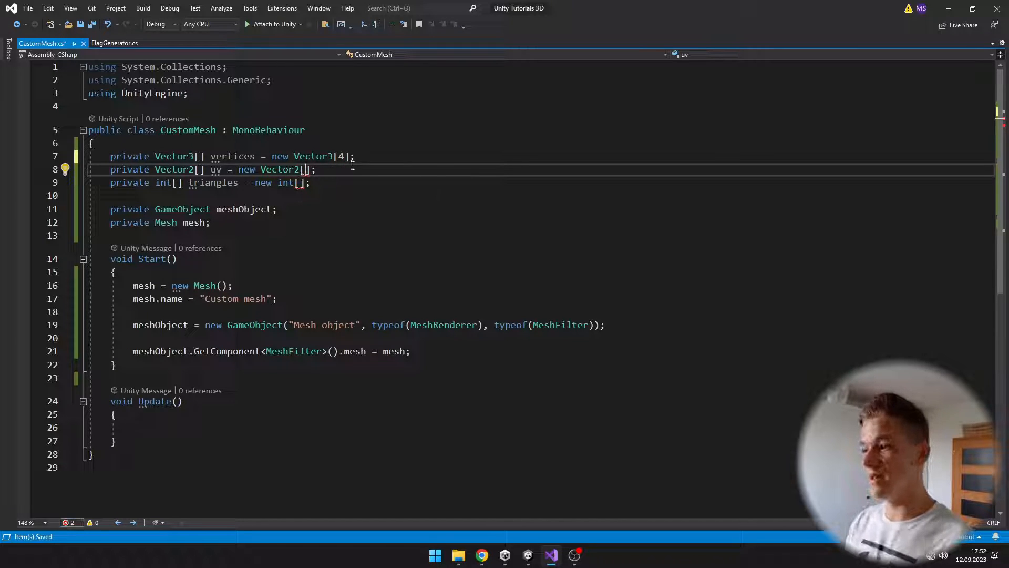
text(4)
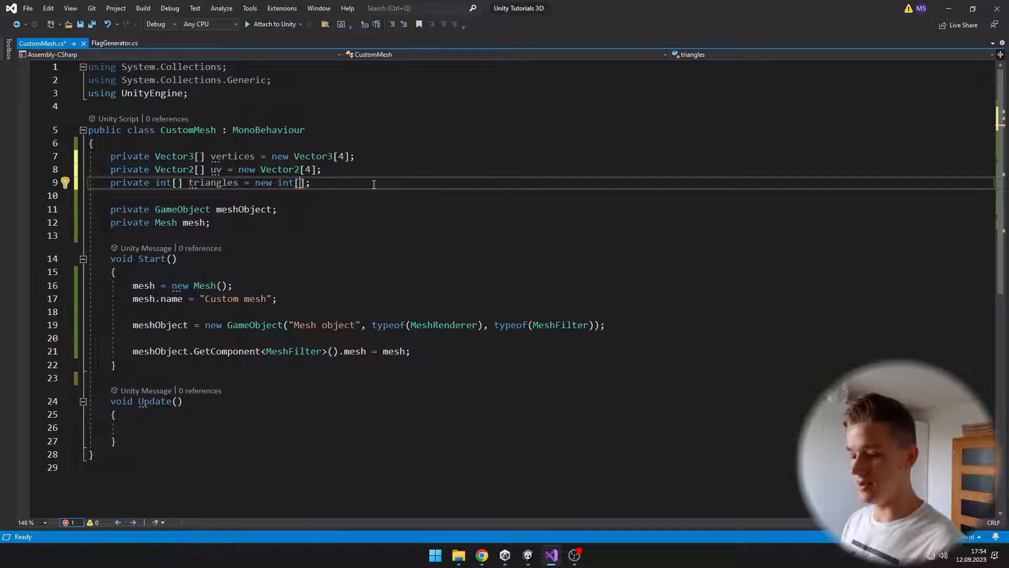
Size triangles to 6 and assign vertices (0,0,0), (0,1,0), (1,1,0), (1,0,0)
text(6)
text(GenerateMeshData();)
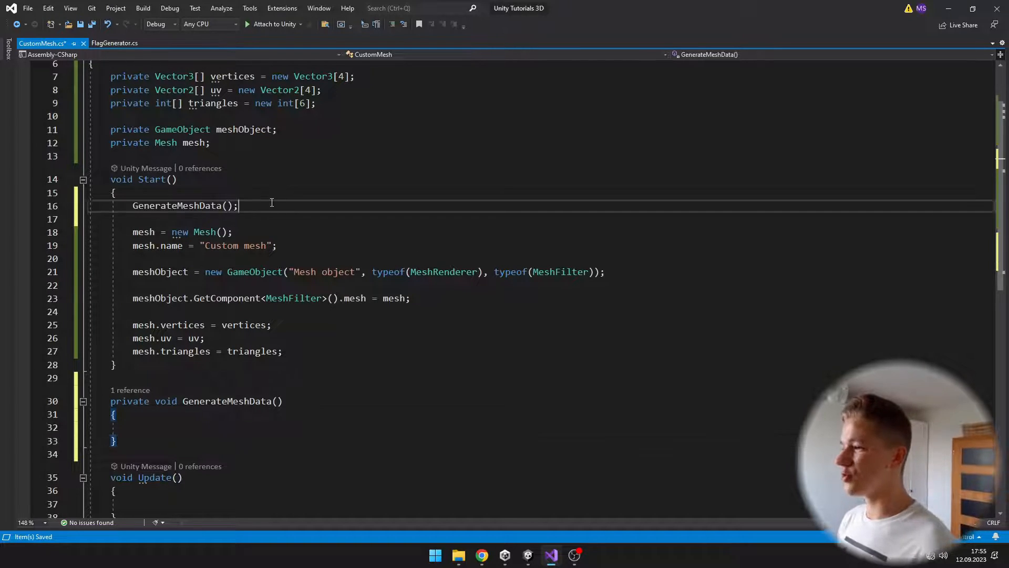
double_click(180, 206)
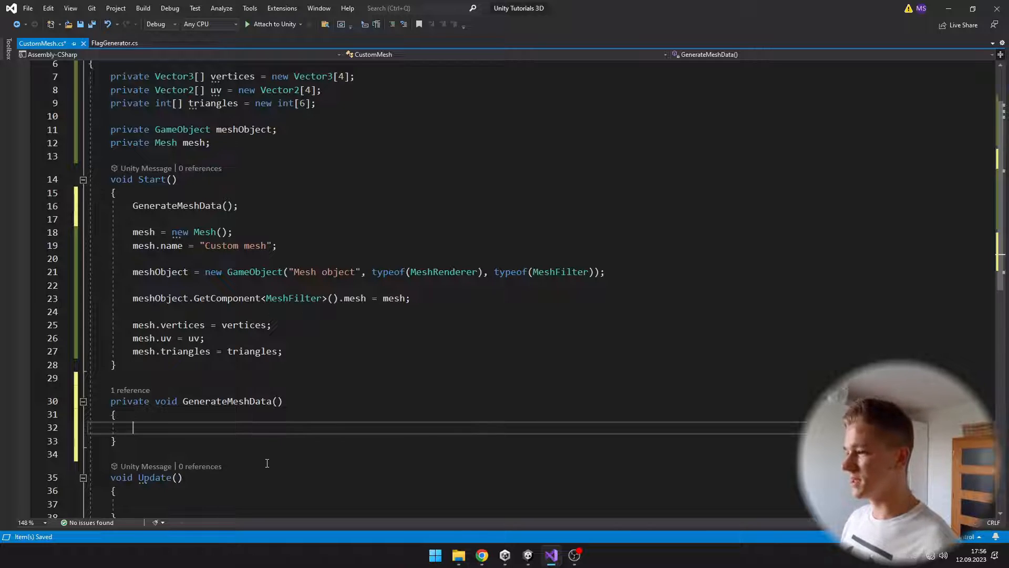
text(vertices)
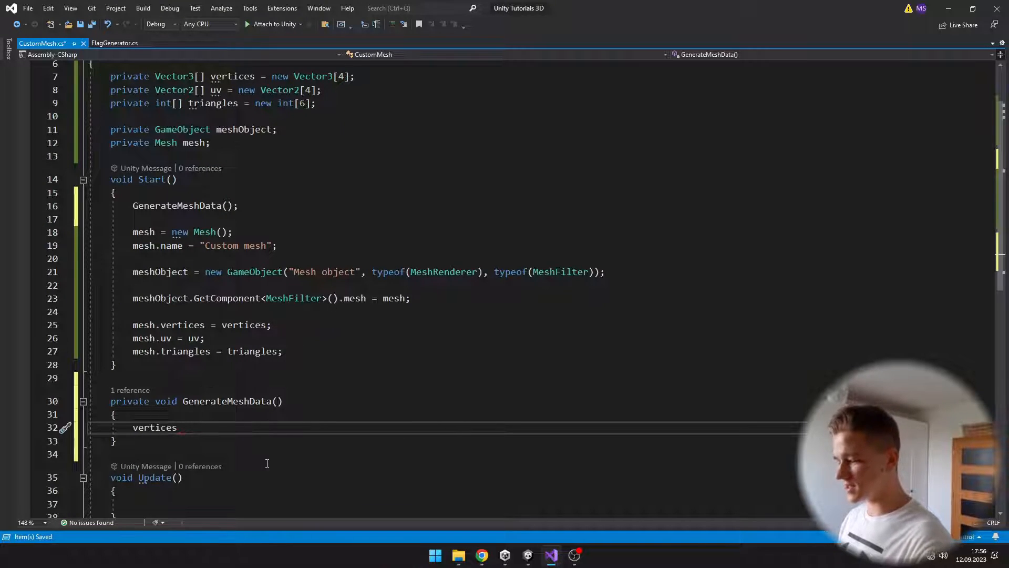
text([0])
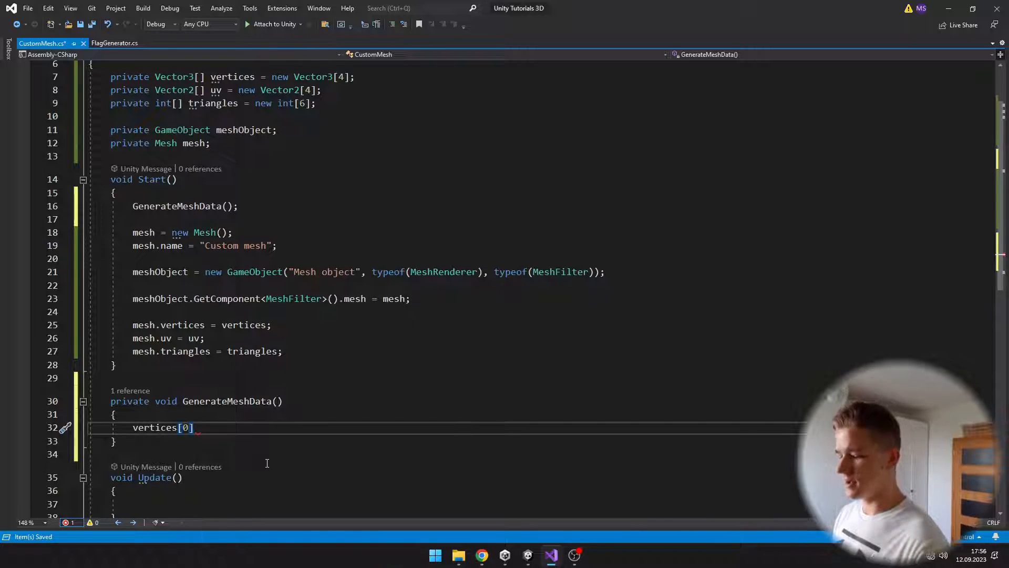
text(= new)
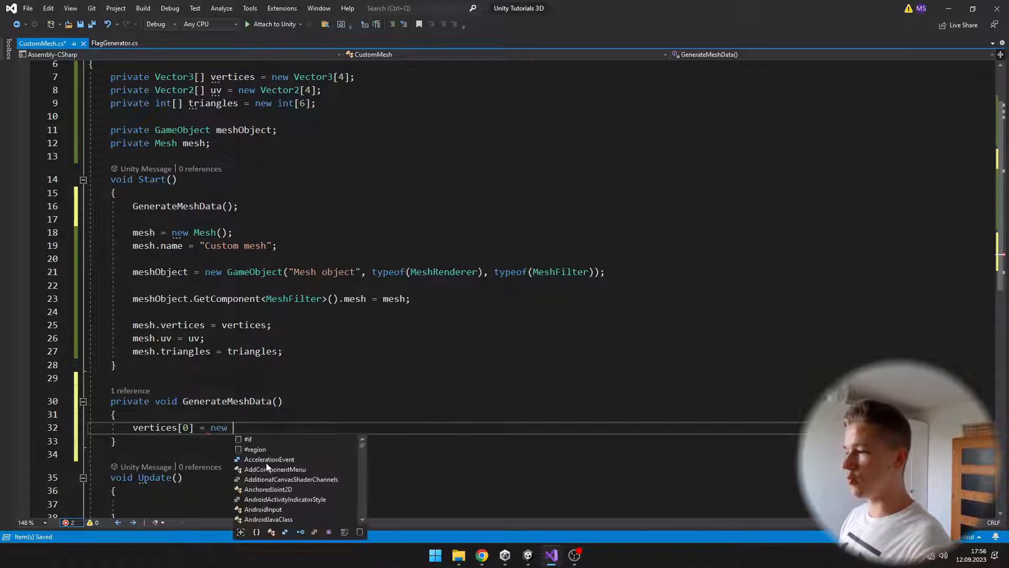
text(Vector3())
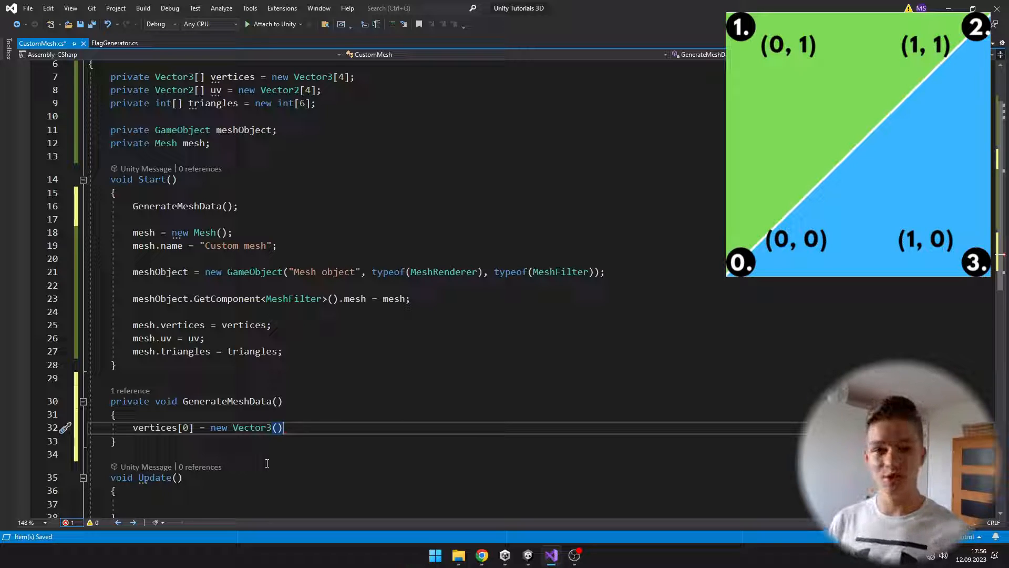
text(0,)
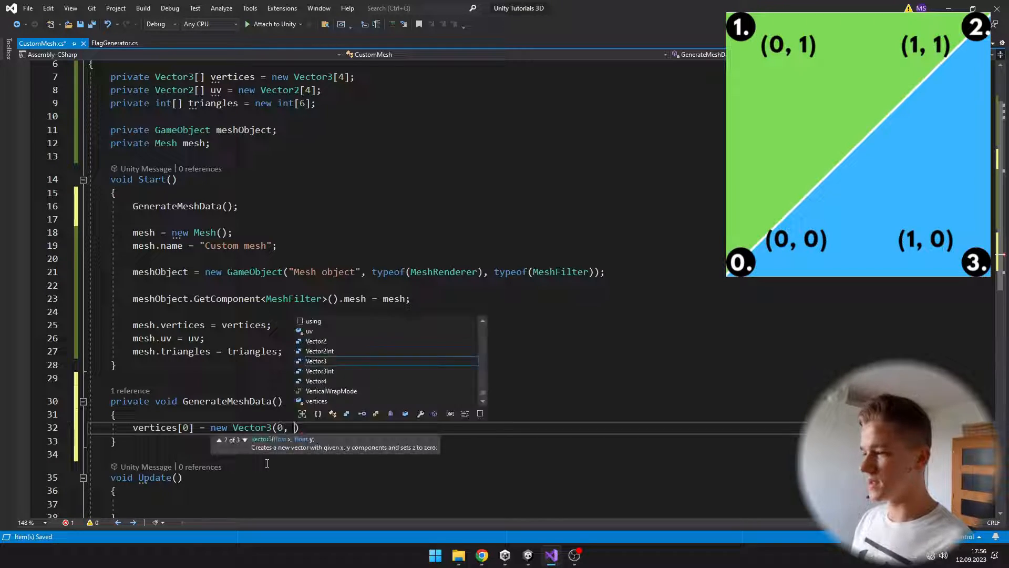
text(0, 0);)
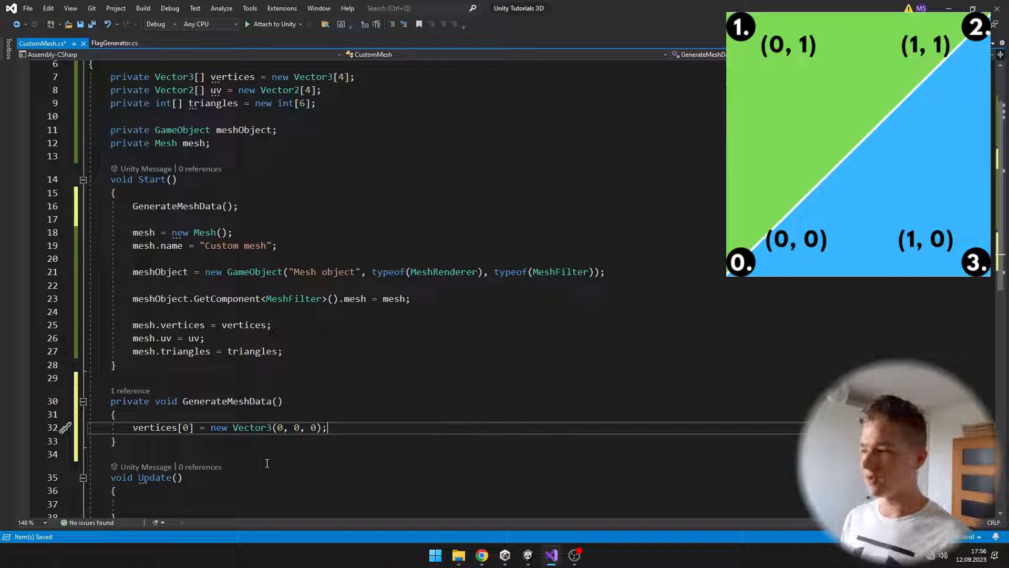
text(vertices[1] = new Vector3(0, 0, 0);)
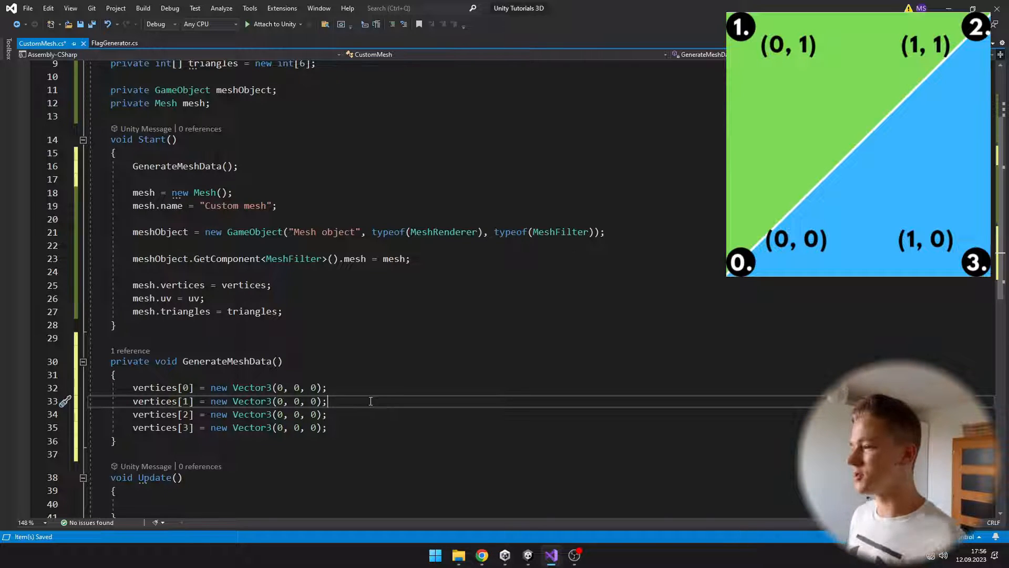
text(1)
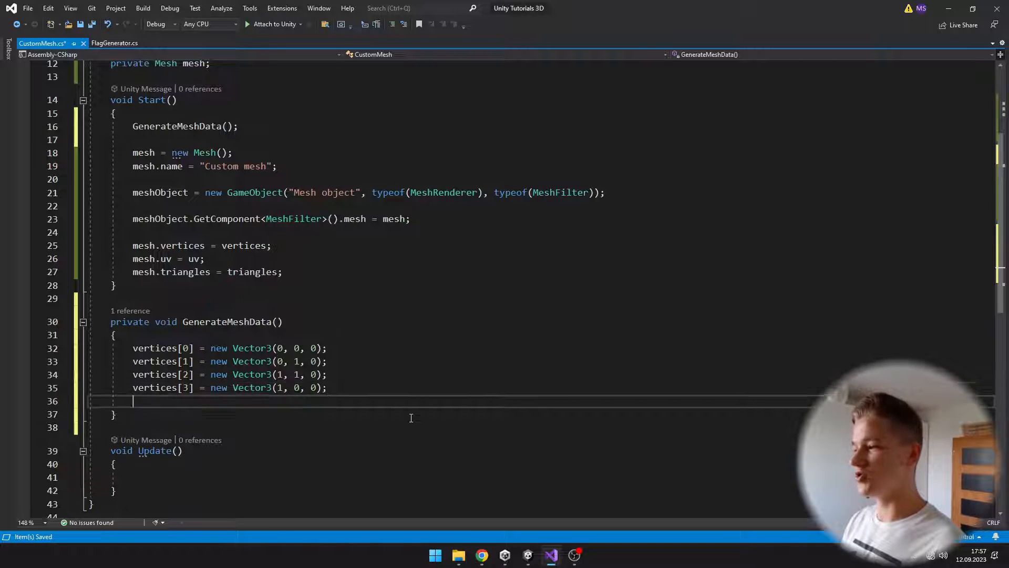
Fill the triangle indices with 0, 1, 2 and 0, 2, 3, then save
text(triangles[0] = 0;)
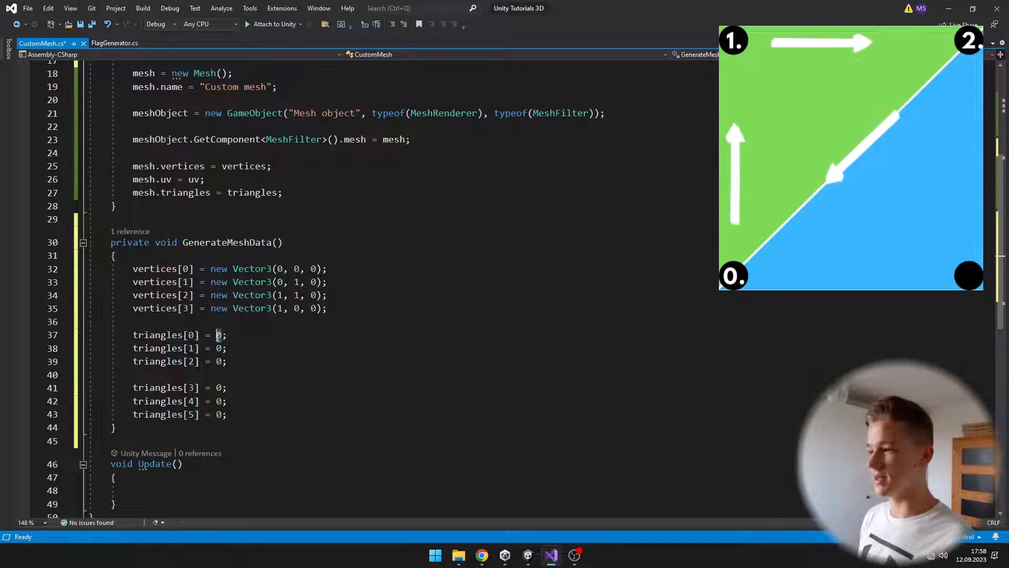
click(248, 348)
text(1)
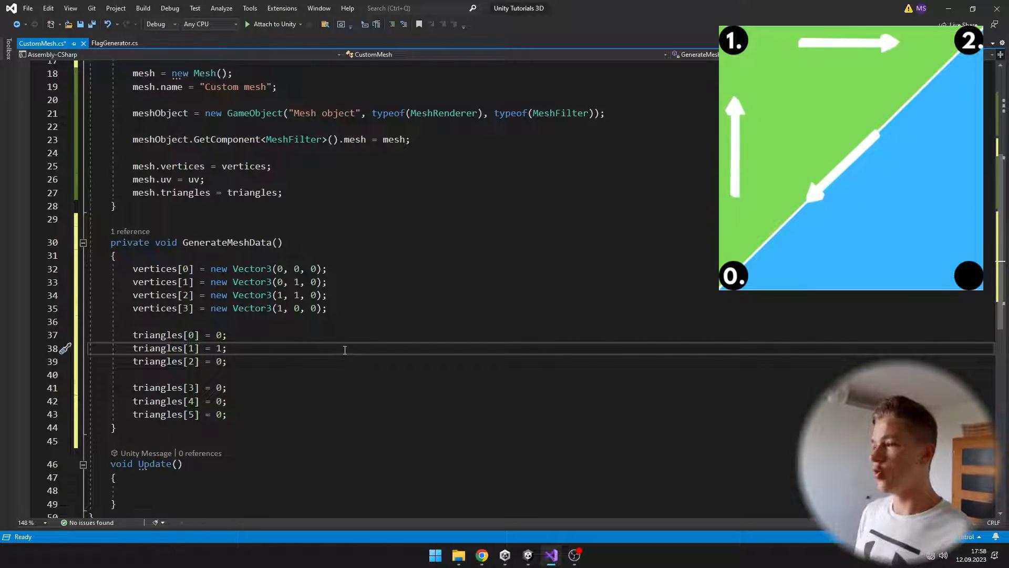
triple_click(229, 295)
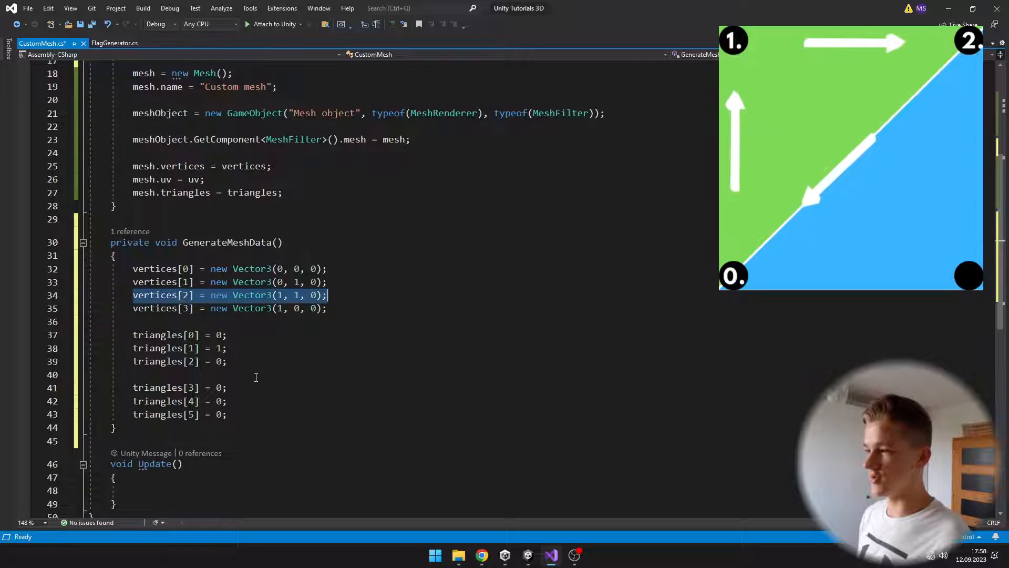
text(2)
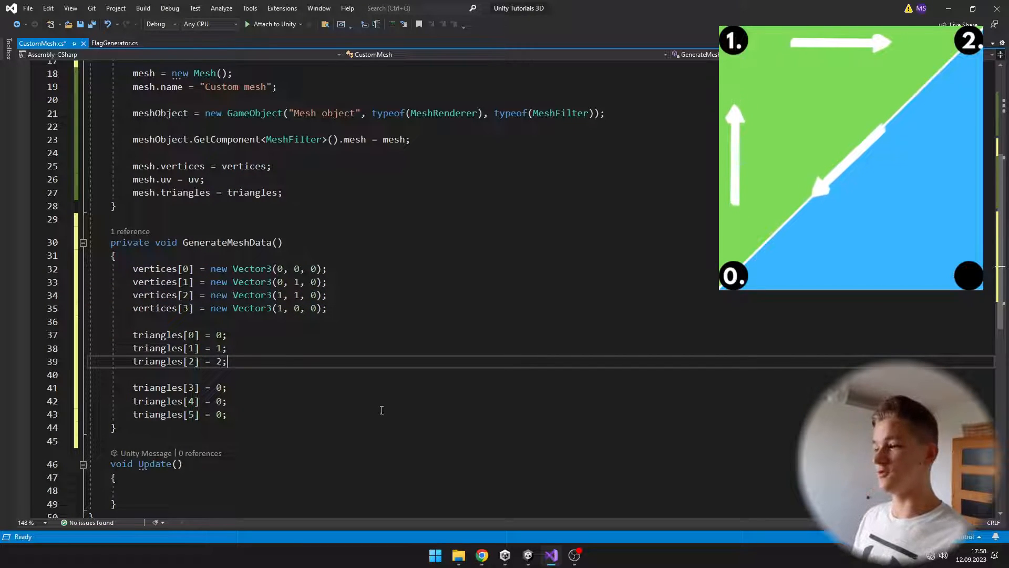
key(ctrl+s)
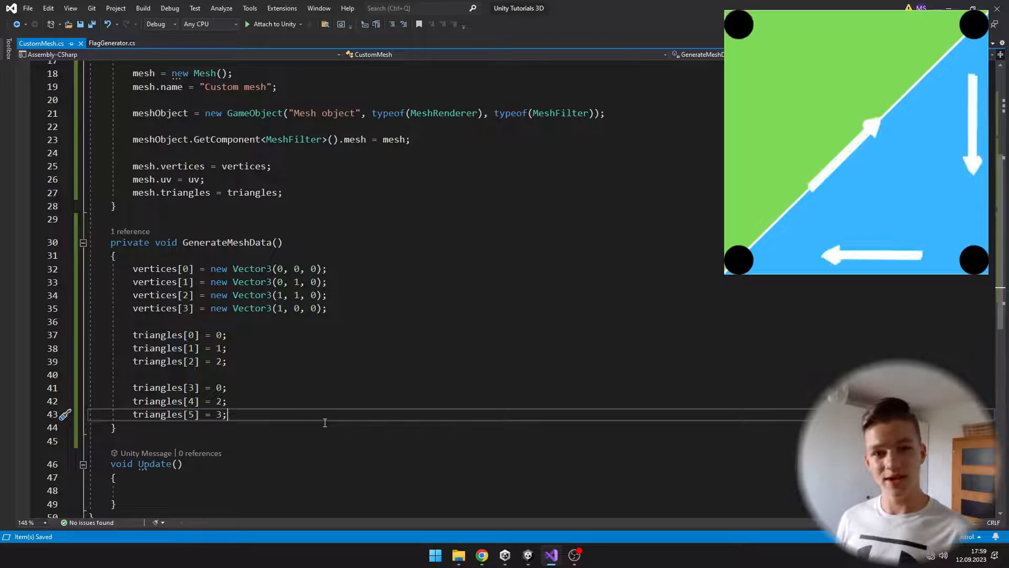
drag(132, 387, 227, 414)
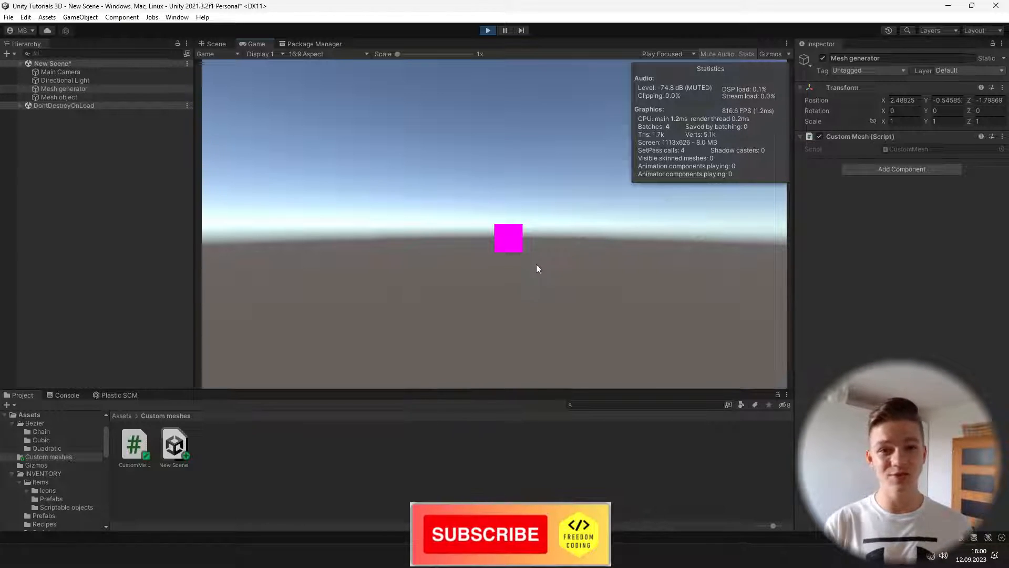
Select the spawned Mesh object and assign New Material to its Mesh Renderer
click(58, 97)
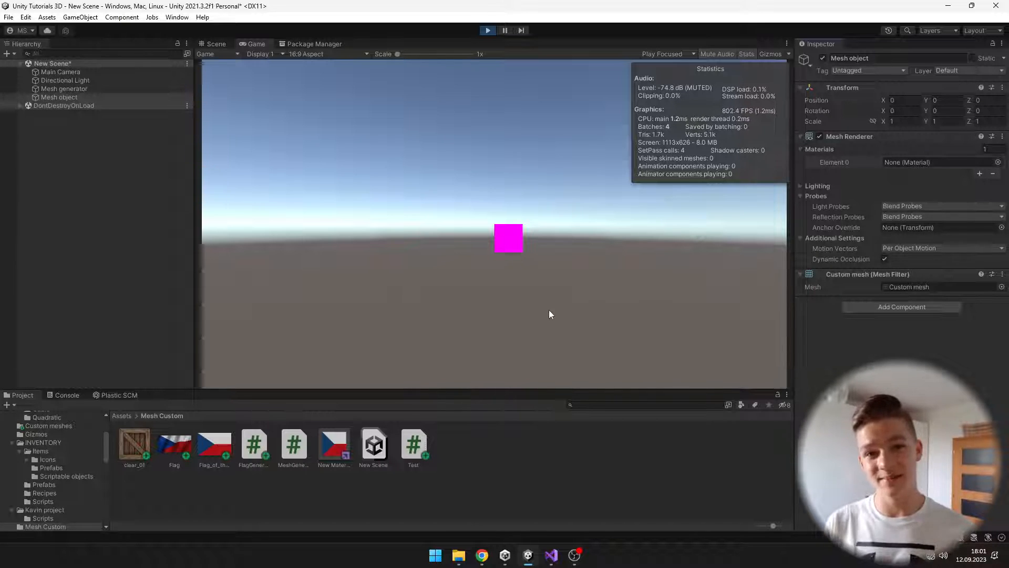
click(333, 444)
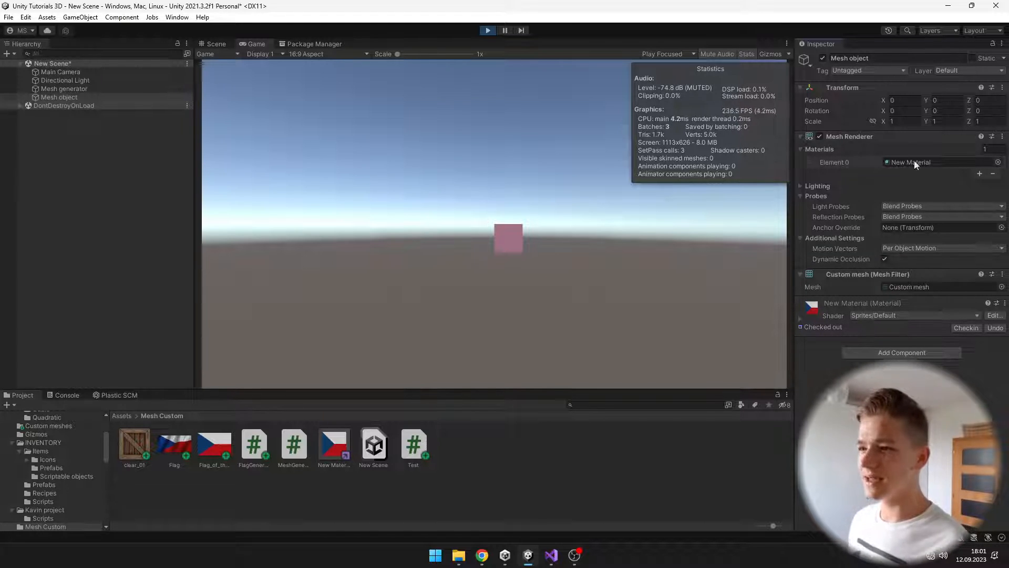
mouse_move(494, 293)
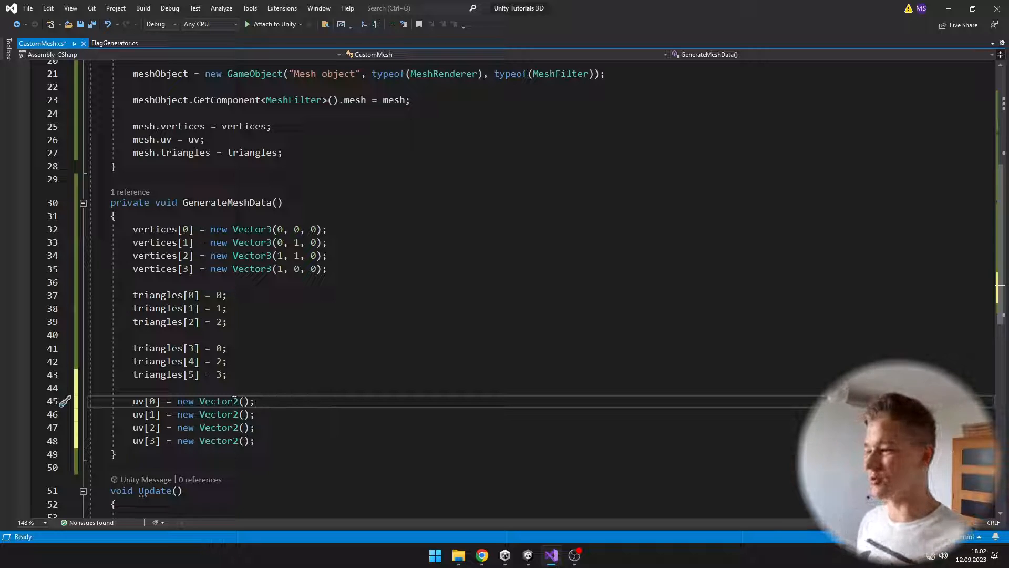
Add four uv Vector2 entries in GenerateMeshData, setting uv[0] to (0, 0)
text(0, 0)
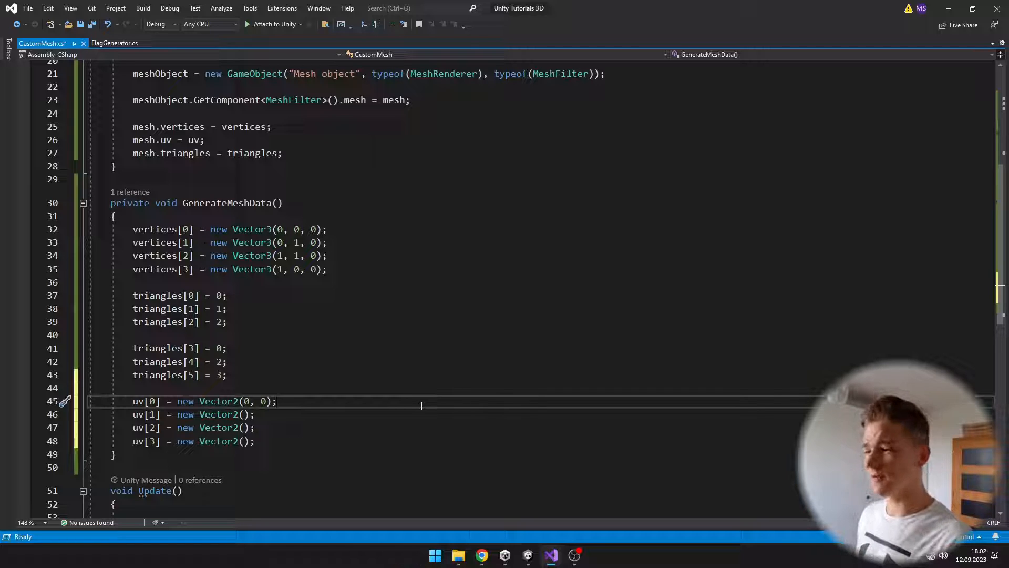
text(0,)
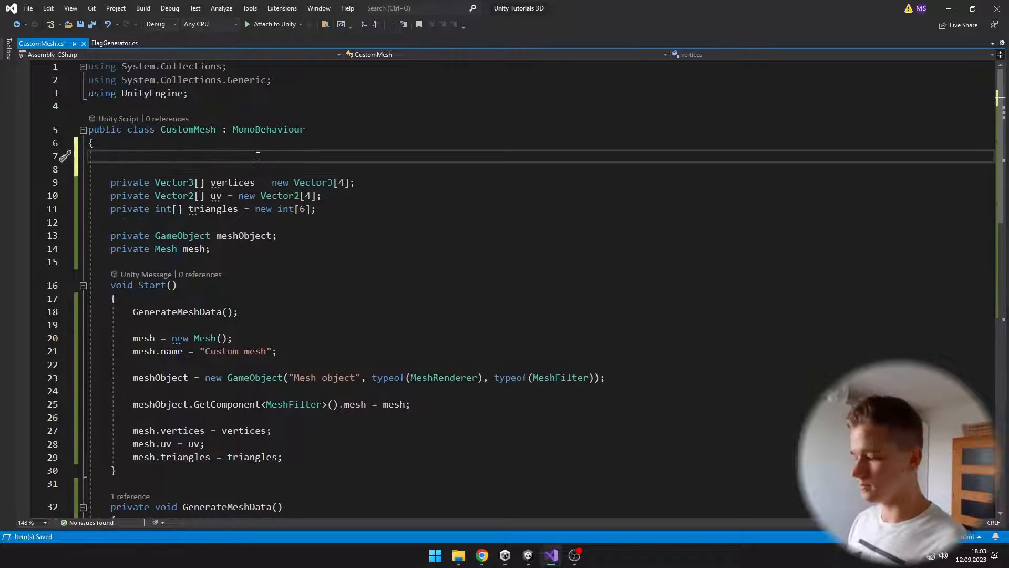
Declare [SerializeField] Material mat and begin assigning the MeshRenderer material in Start
text([SerializeField] Material mat;)
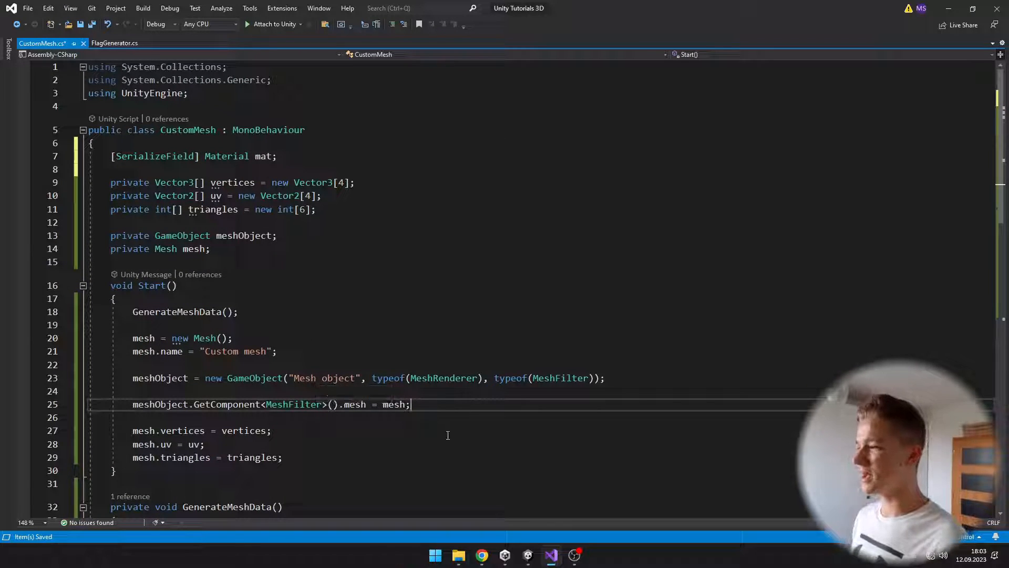
key(enter)
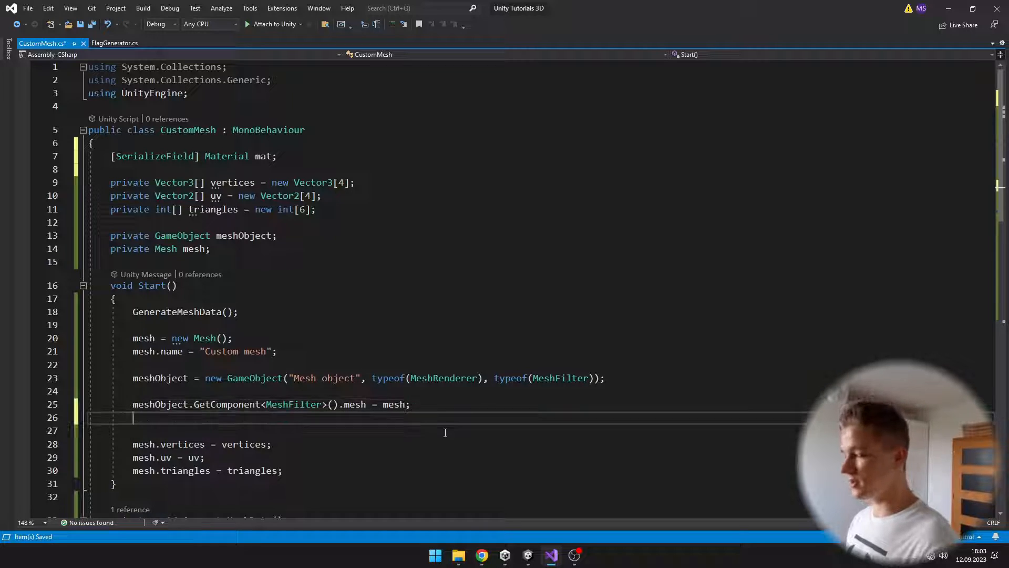
text(meshObject.GetComponent<MeshRenderer>().)
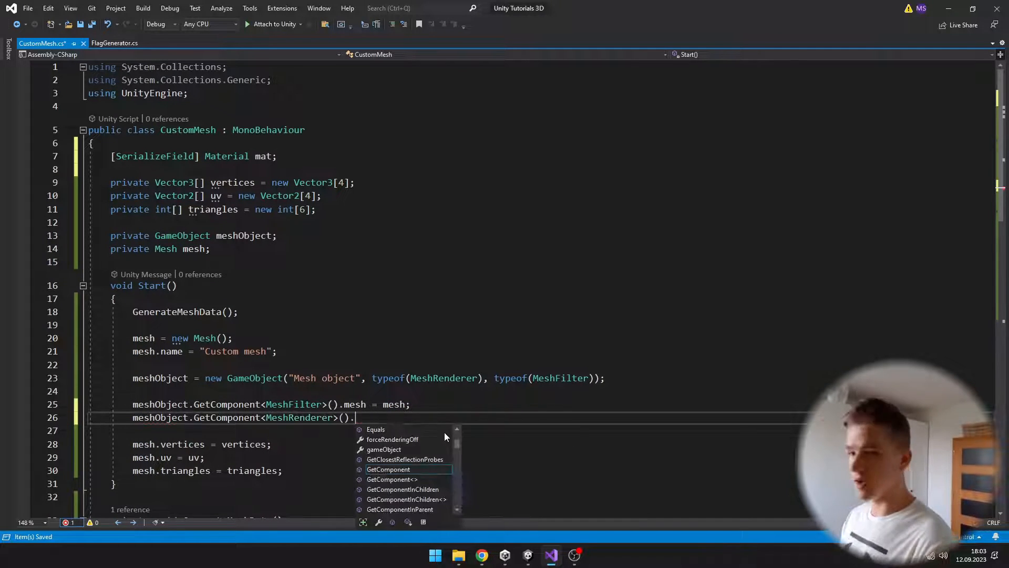
text(material =)
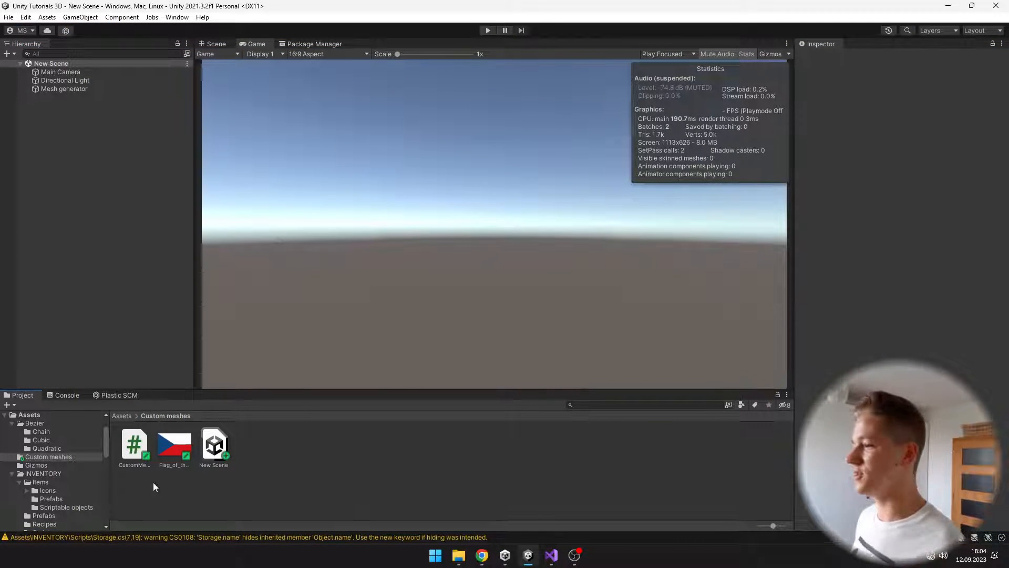
Create New Material in Custom meshes using the Sprites/Default shader
click(174, 444)
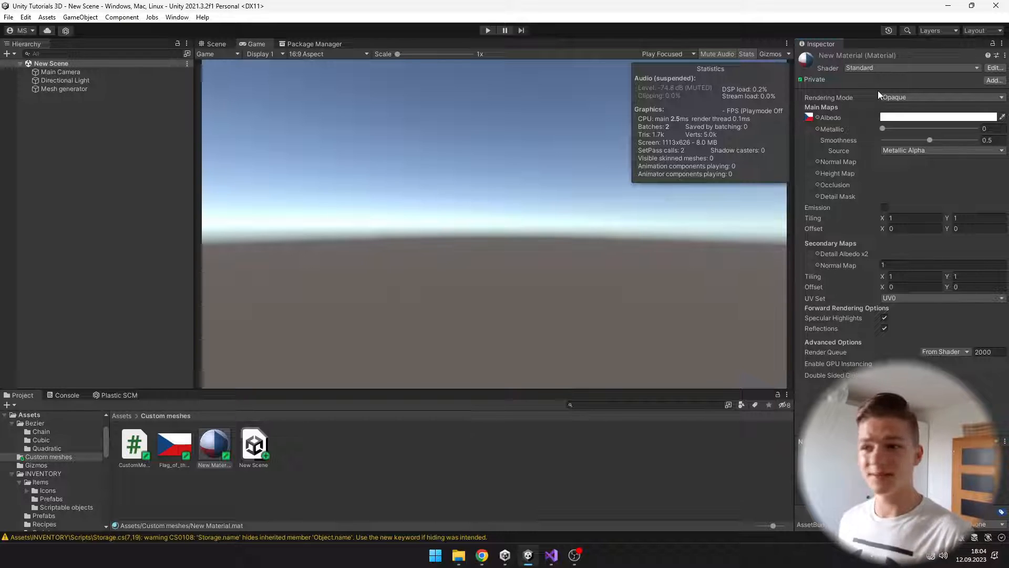
click(907, 68)
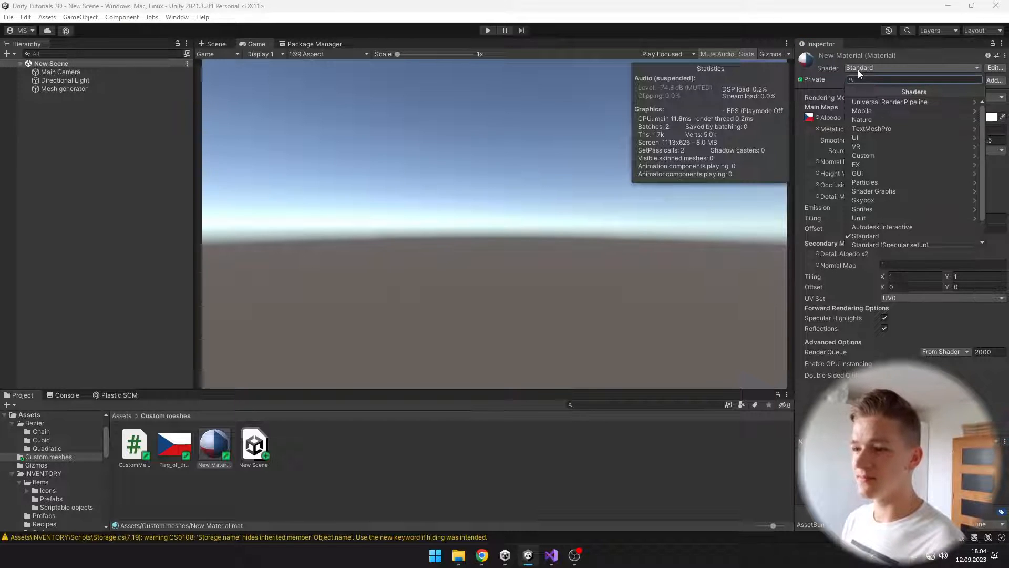
click(862, 209)
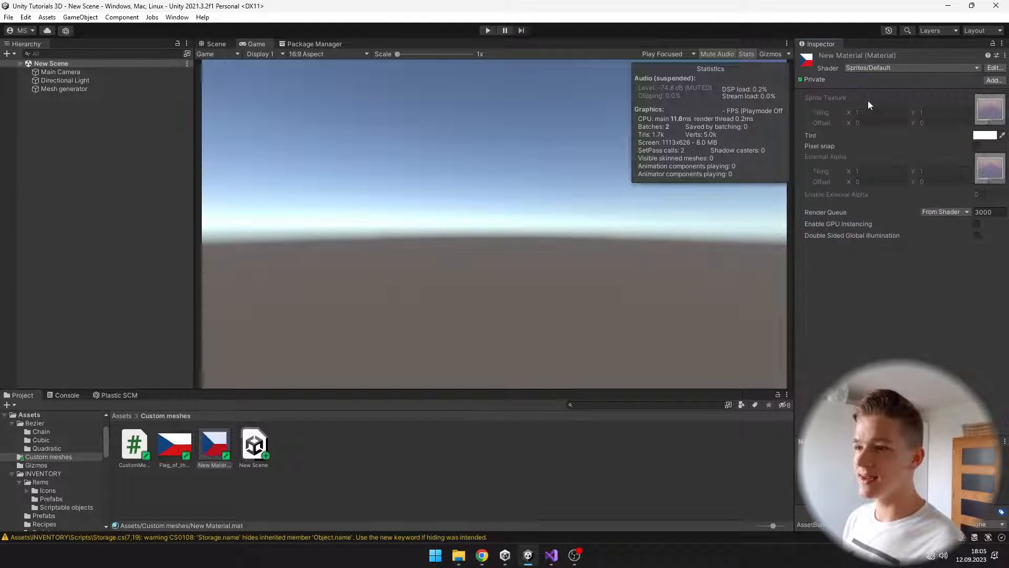
click(63, 89)
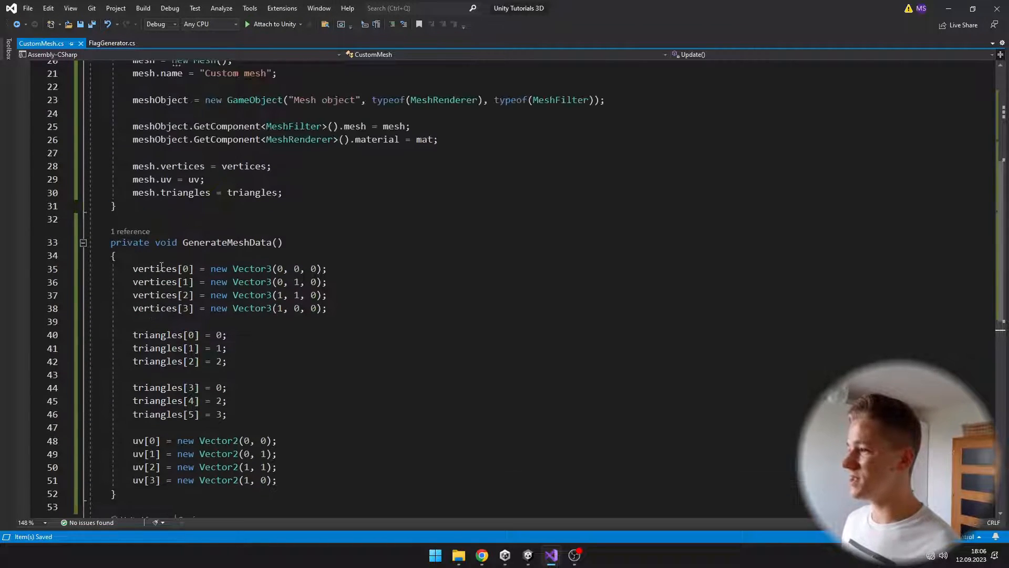
Copy the vertices[2] and [3] lines into Update and start adding + Mathf.Sin( to x
drag(131, 295, 327, 307)
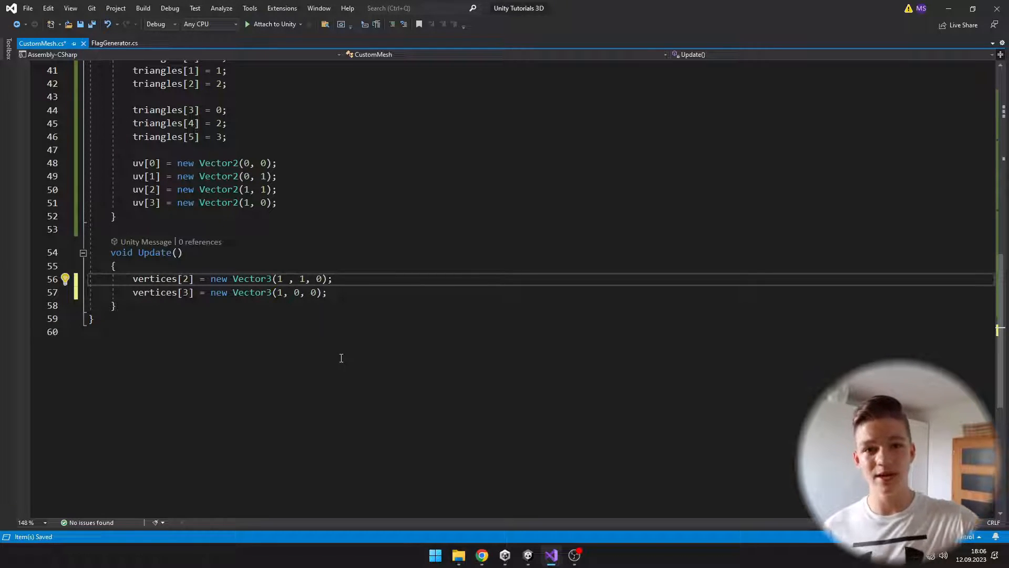
text(+ Mathf.Sin()
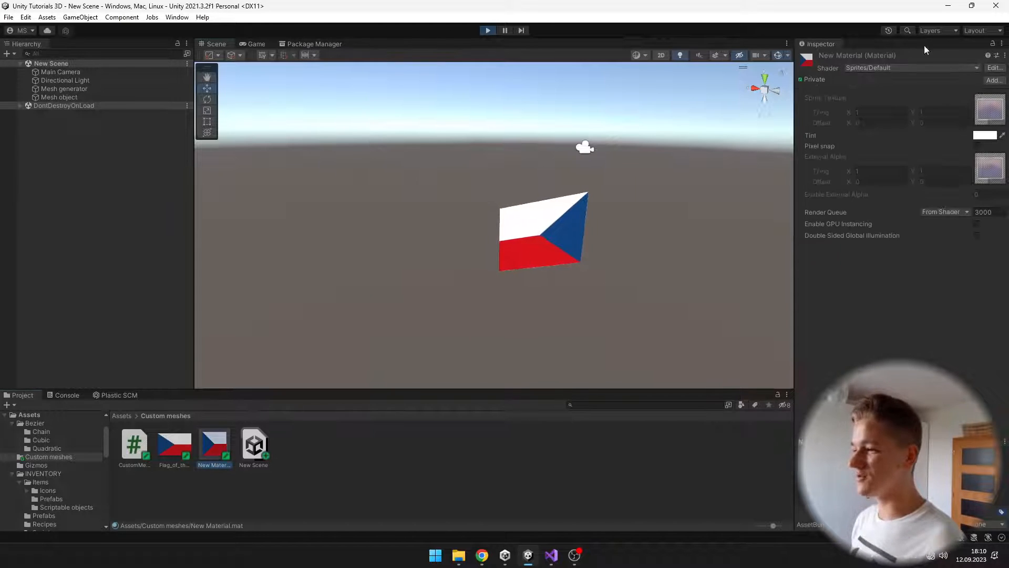
Open New Material's Shader dropdown, currently Sprites/Default, to browse shaders
click(911, 68)
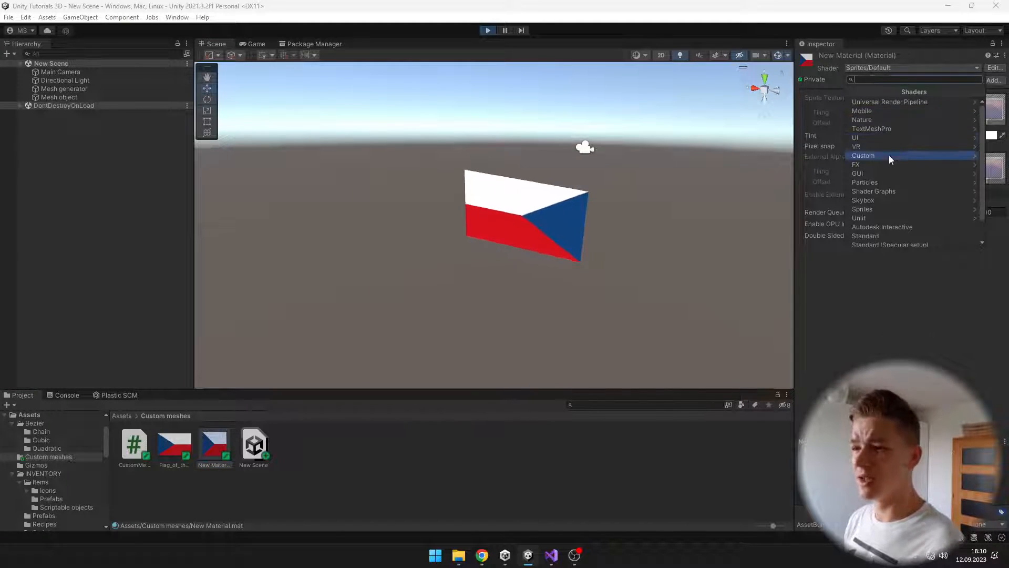